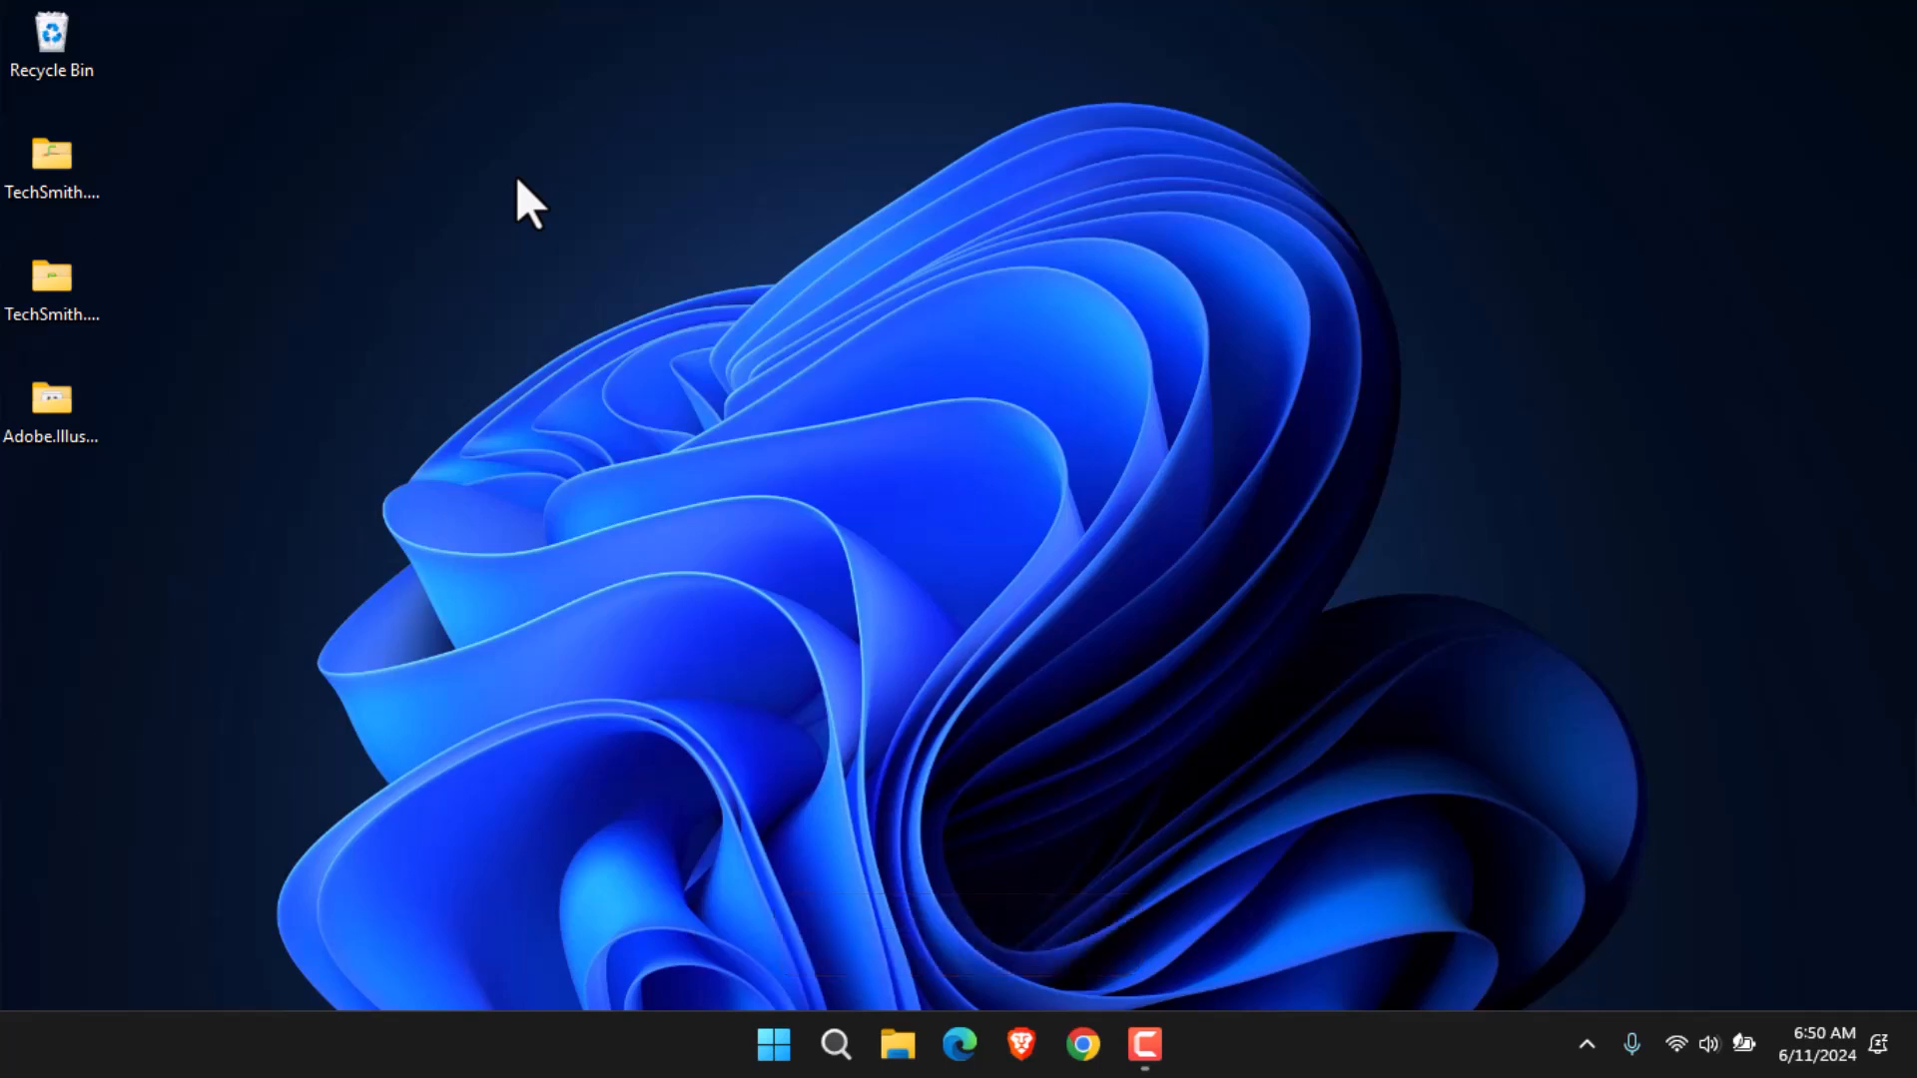
mouse_move(749, 1021)
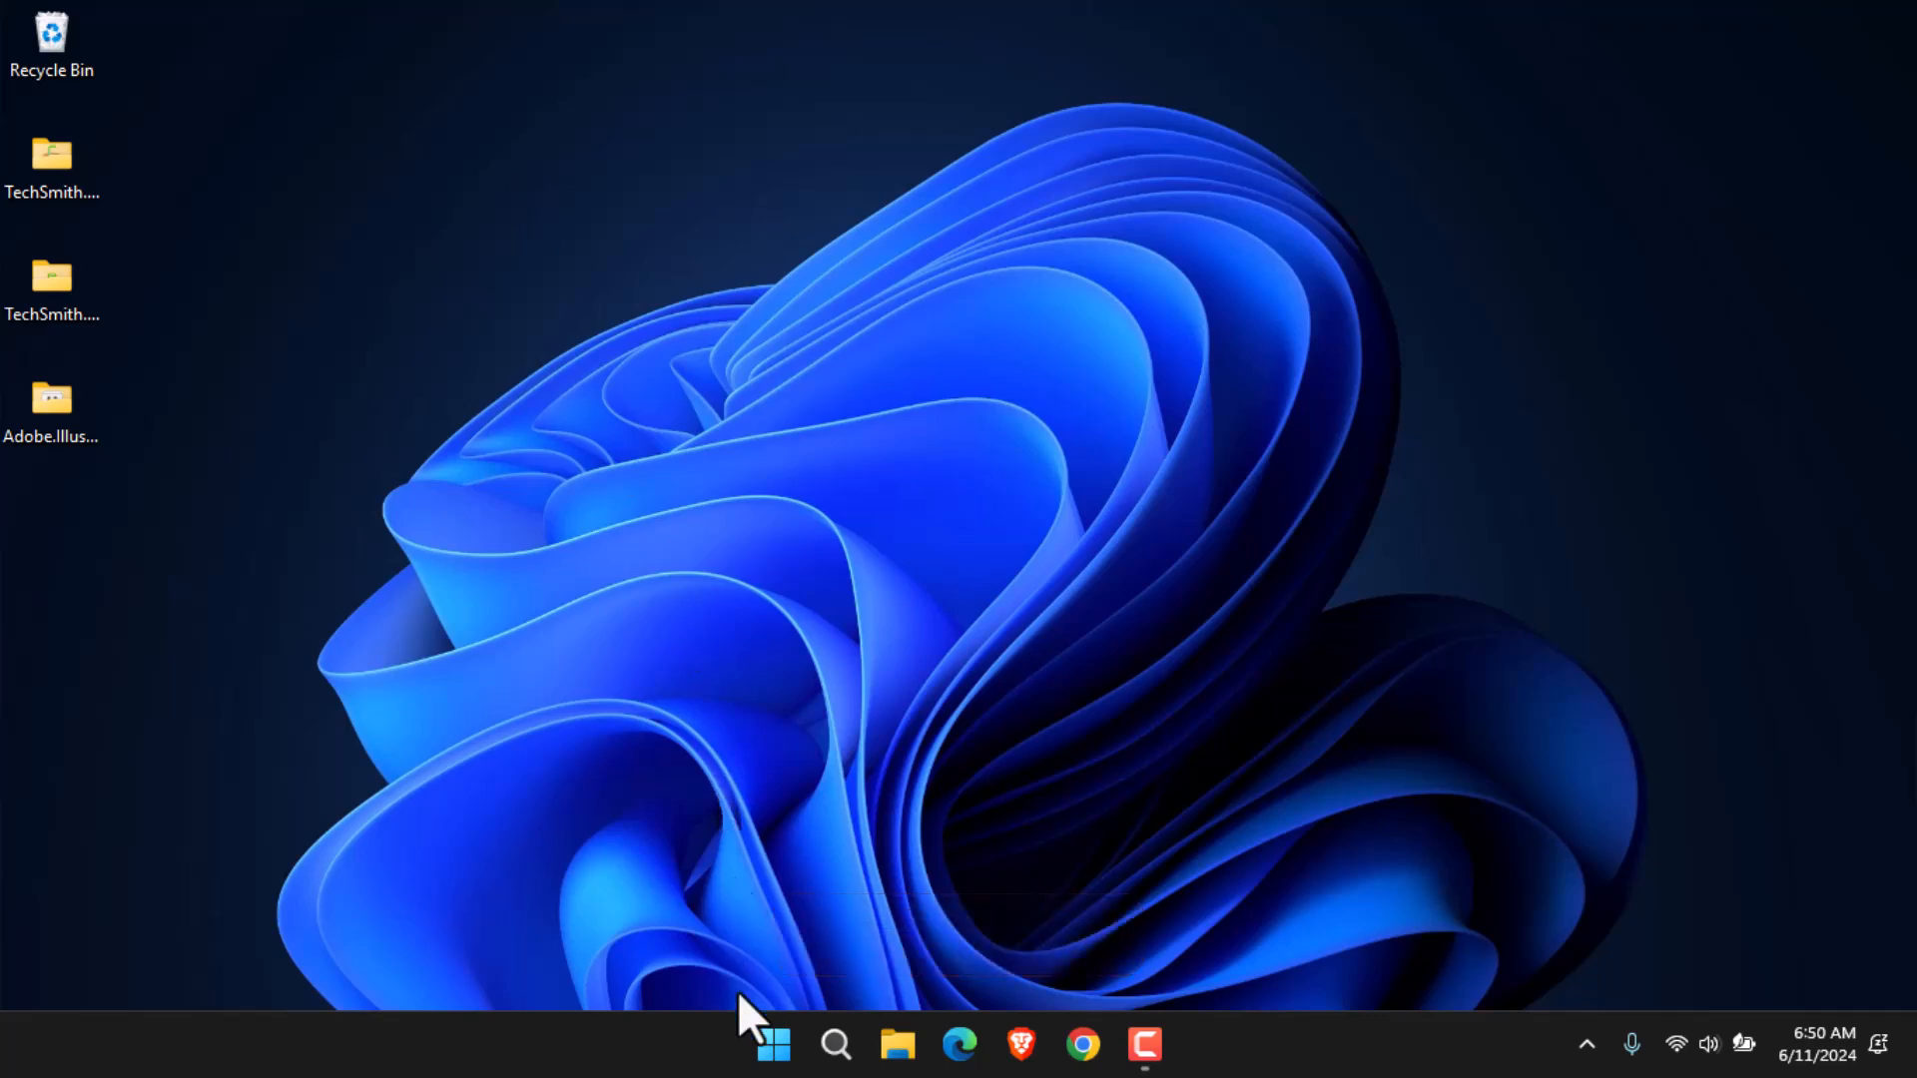
- Launch Settings from the Start context menu, maximize it and reach the System page
right_click(772, 1045)
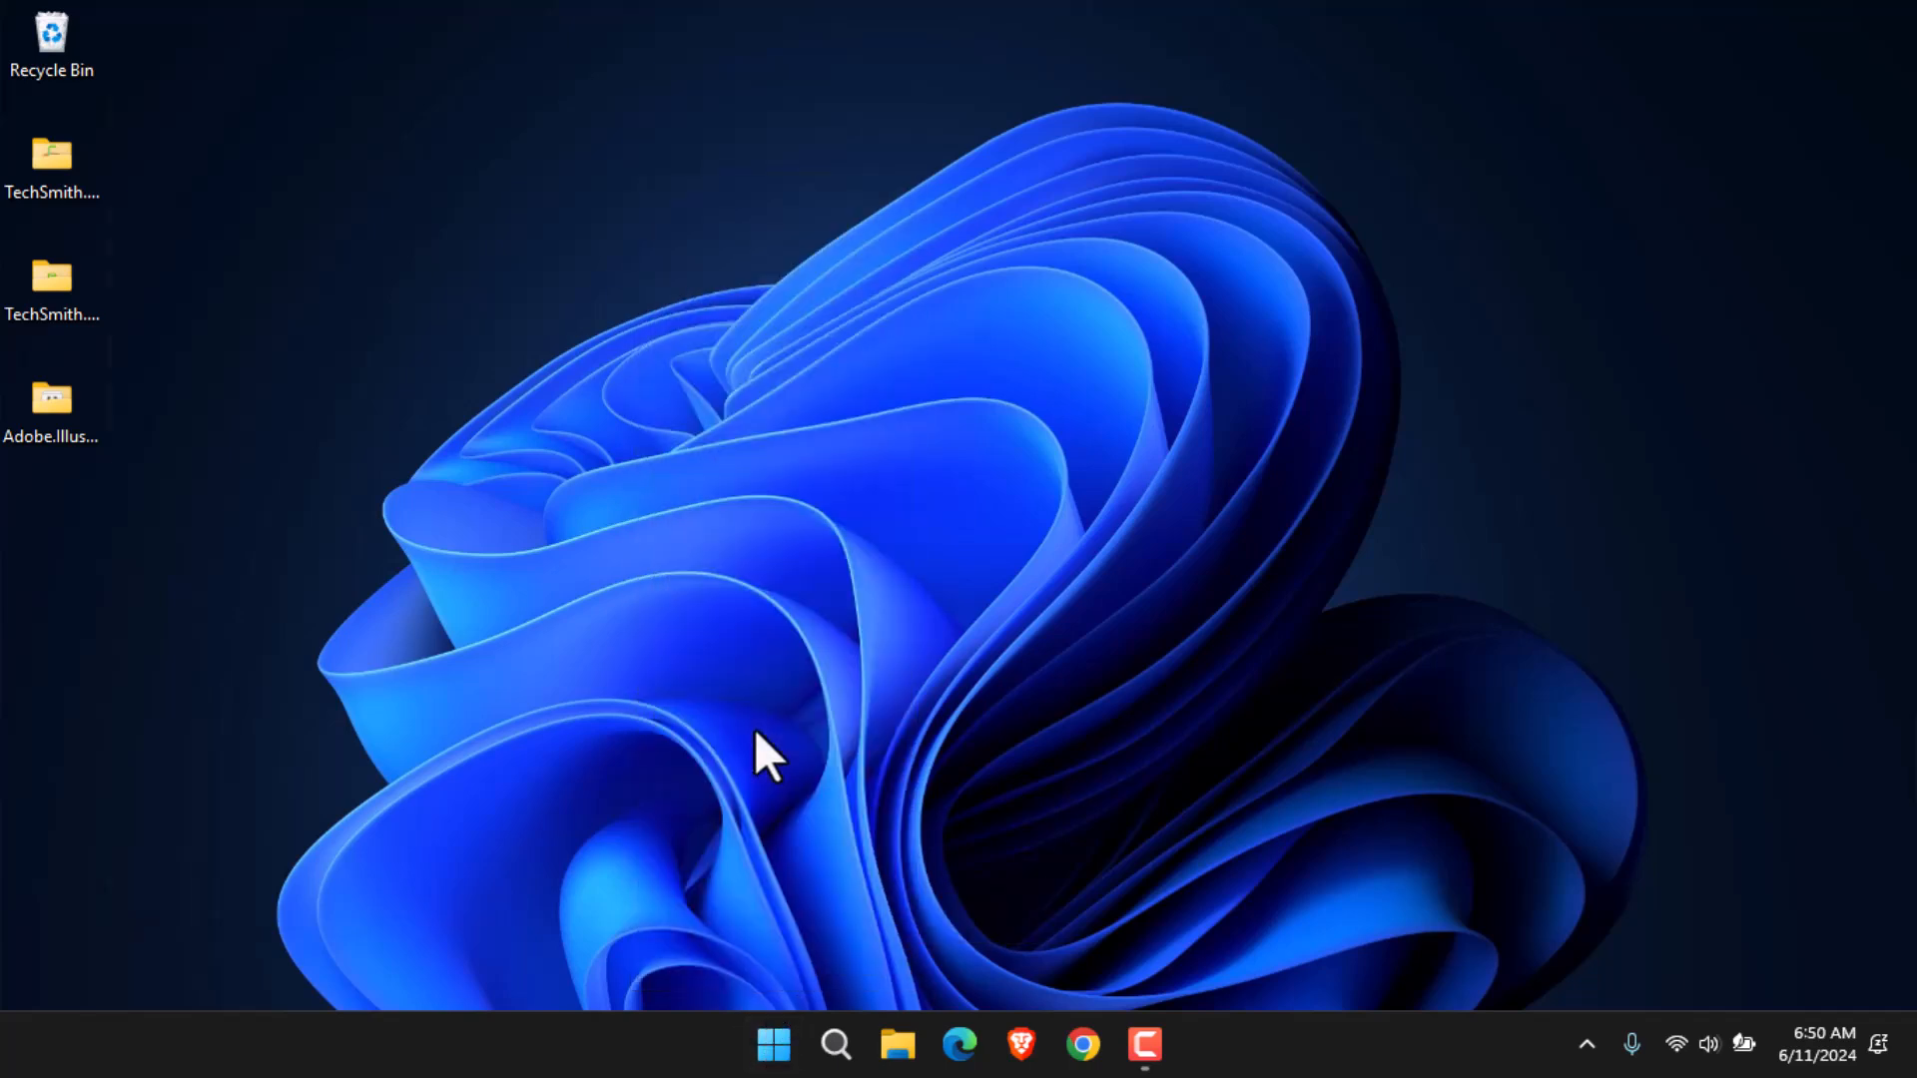
left_click(1173, 1044)
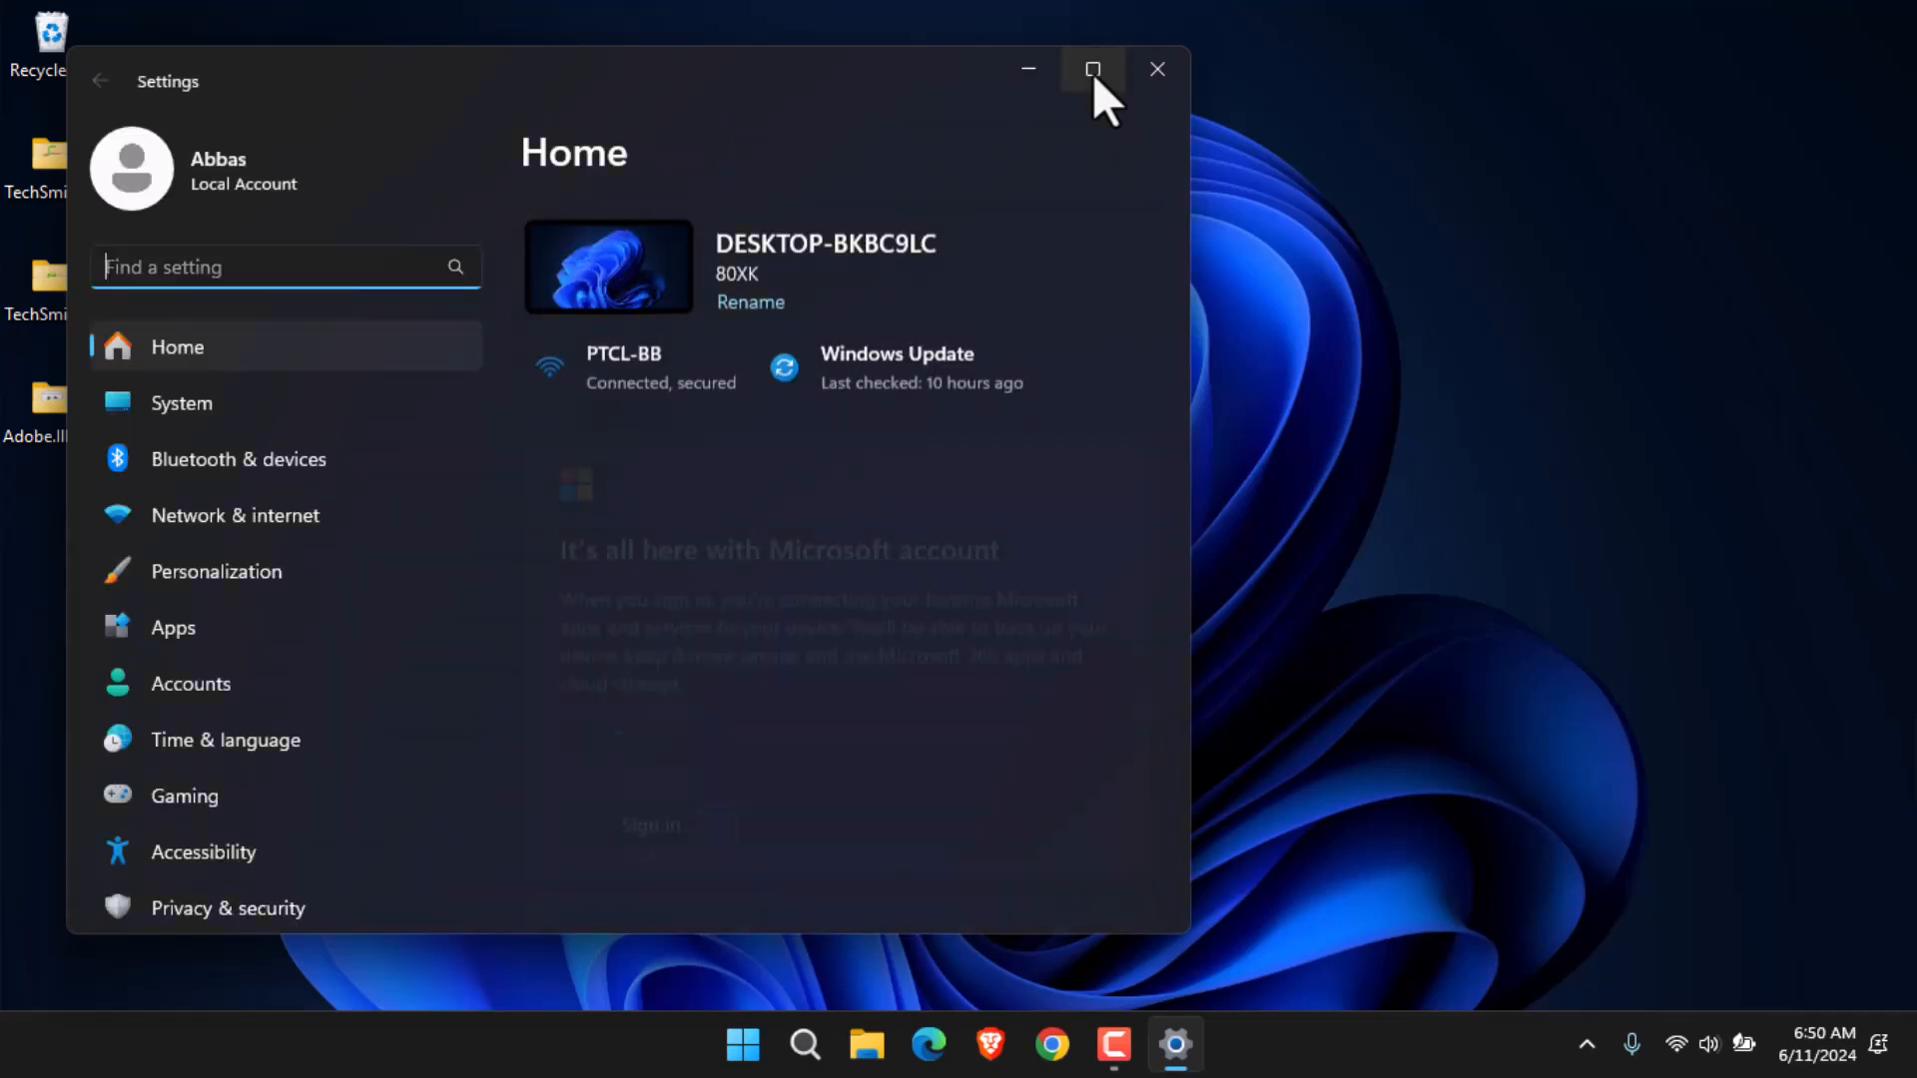
left_click(1093, 68)
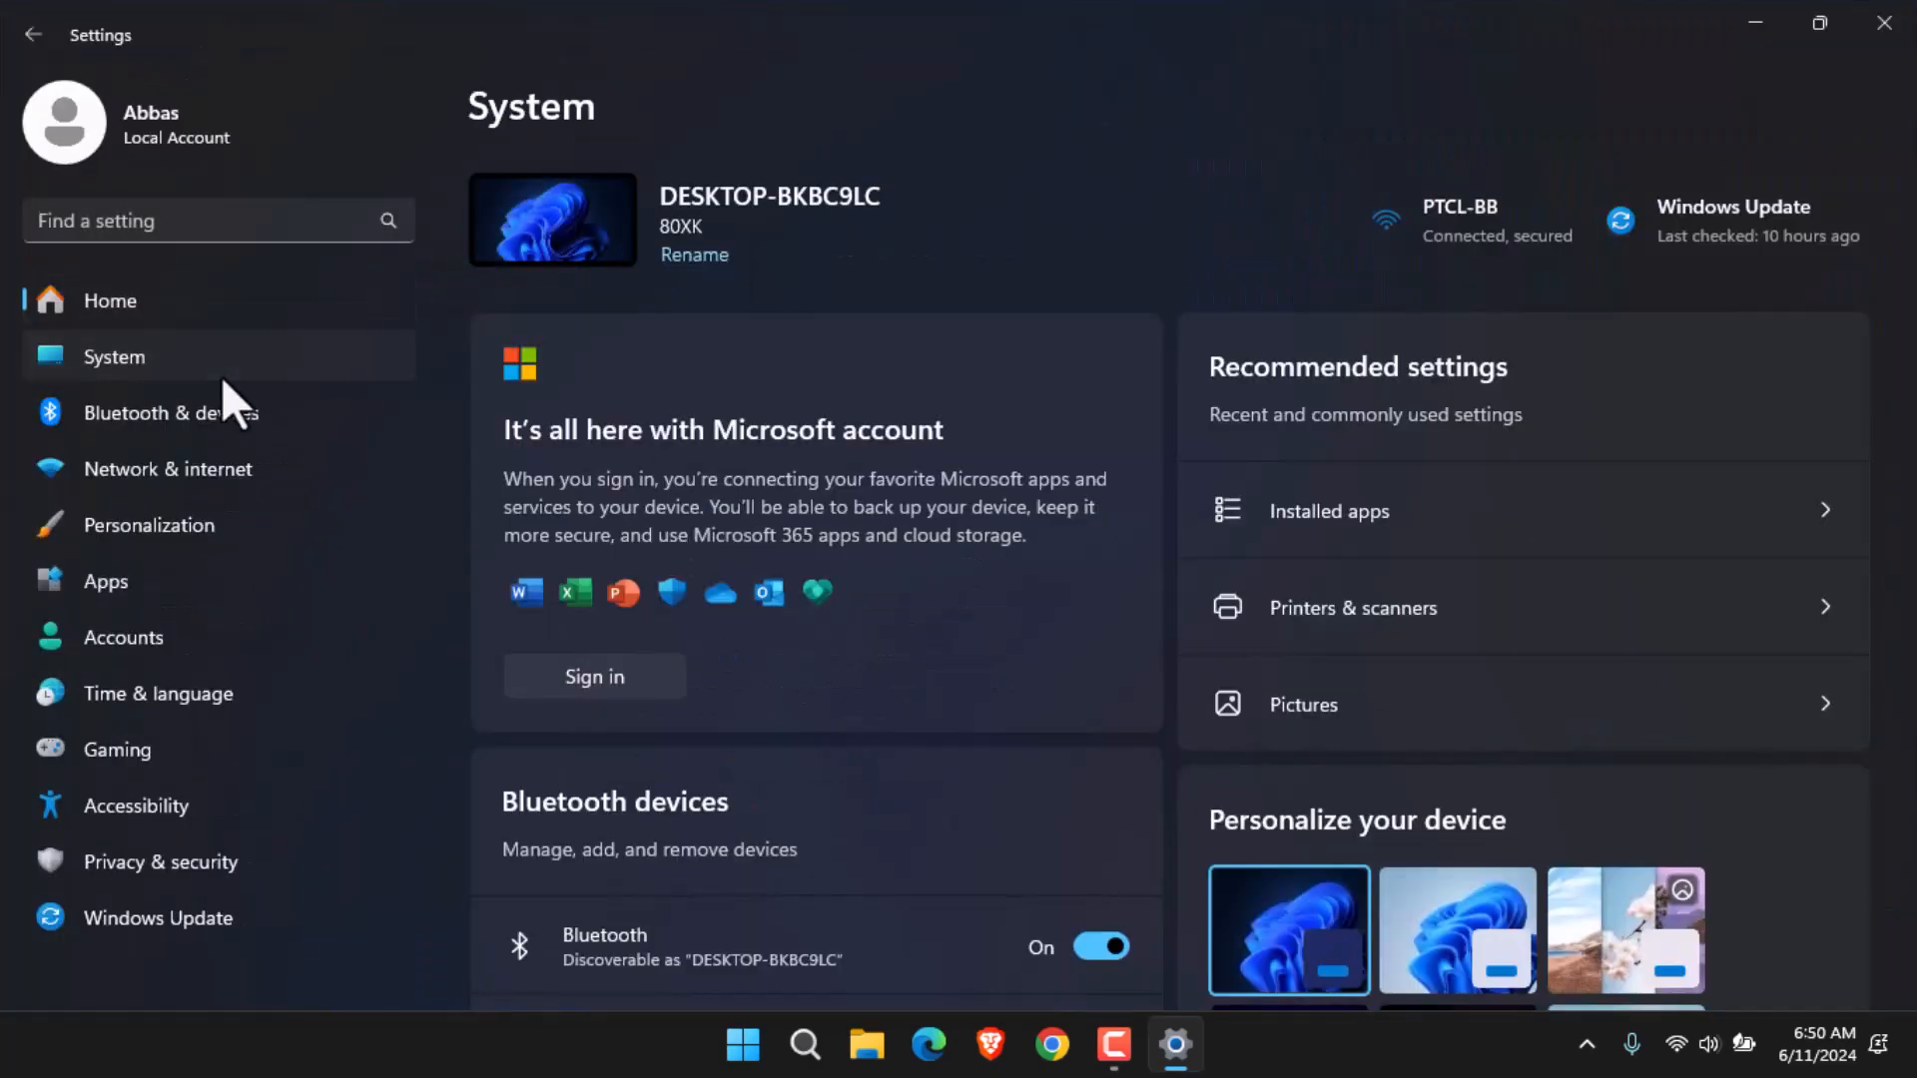
scroll("down", 3)
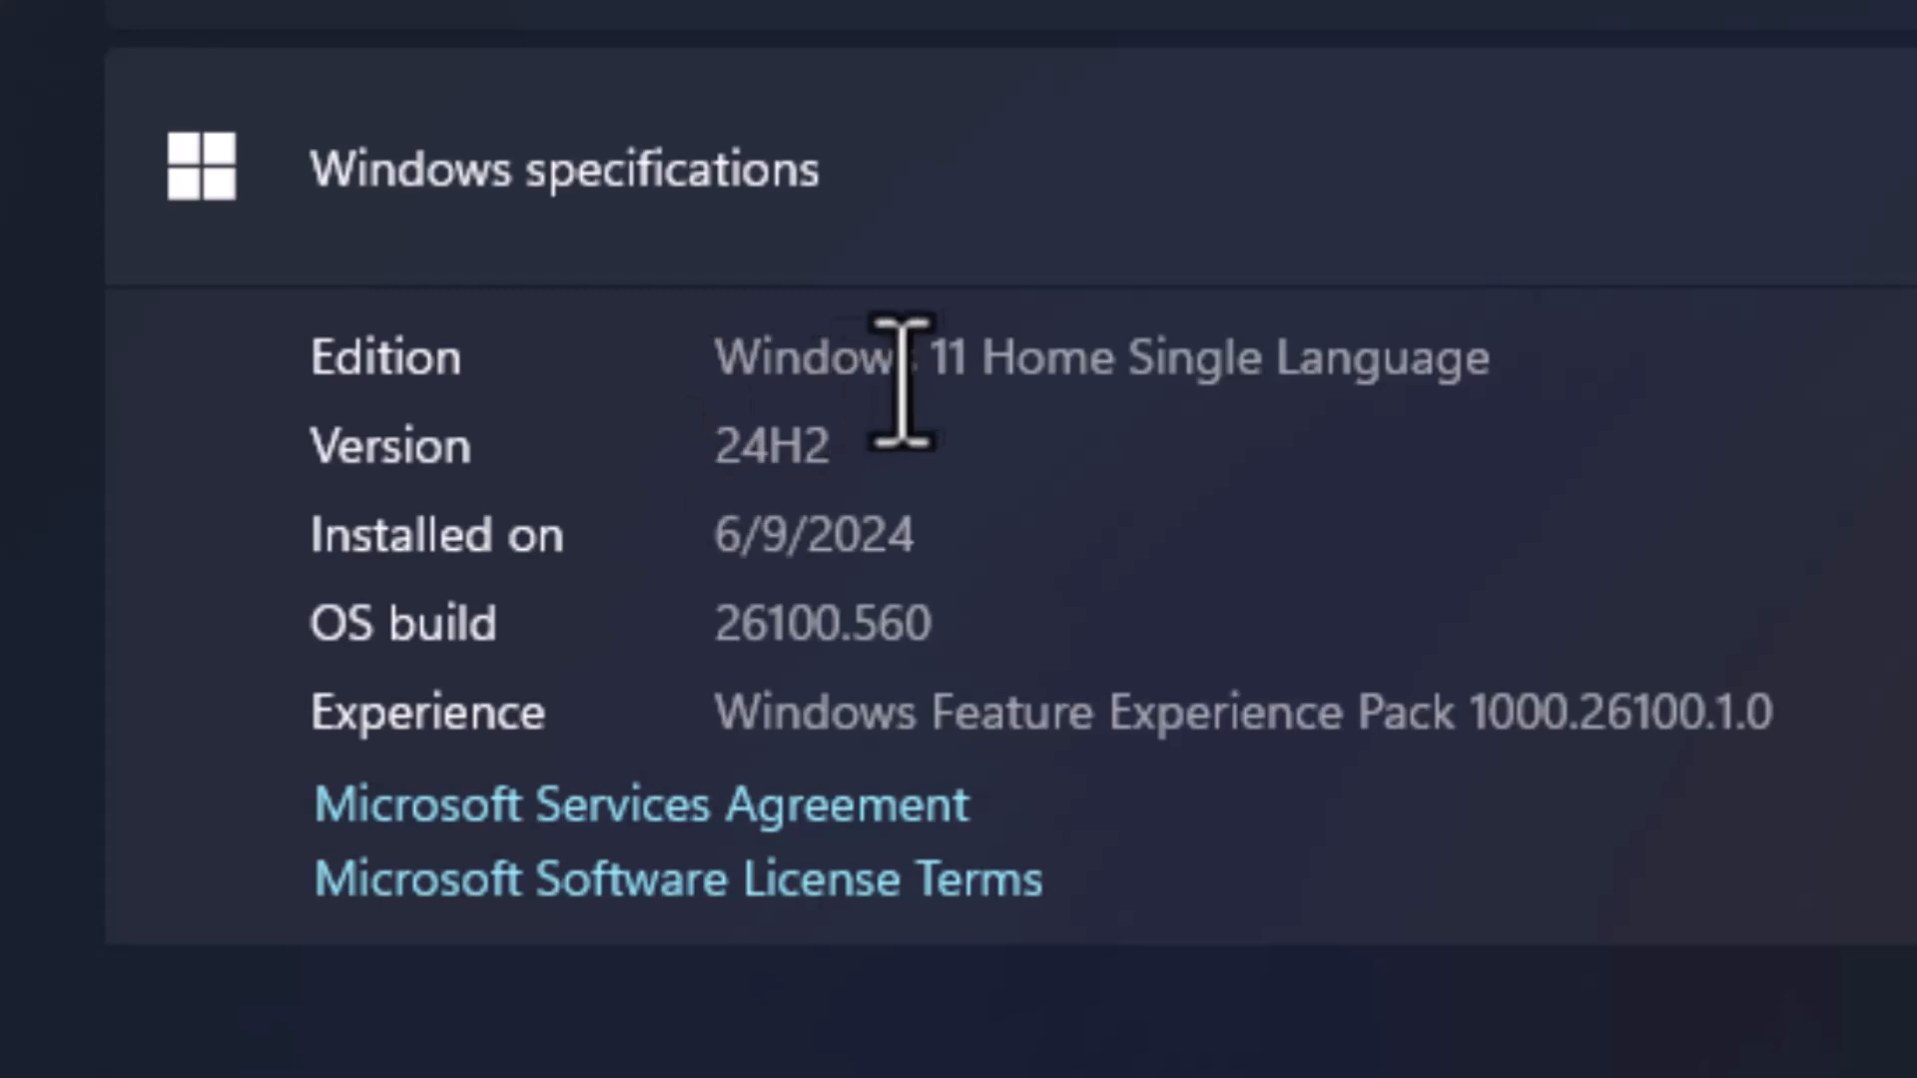
mouse_move(465, 537)
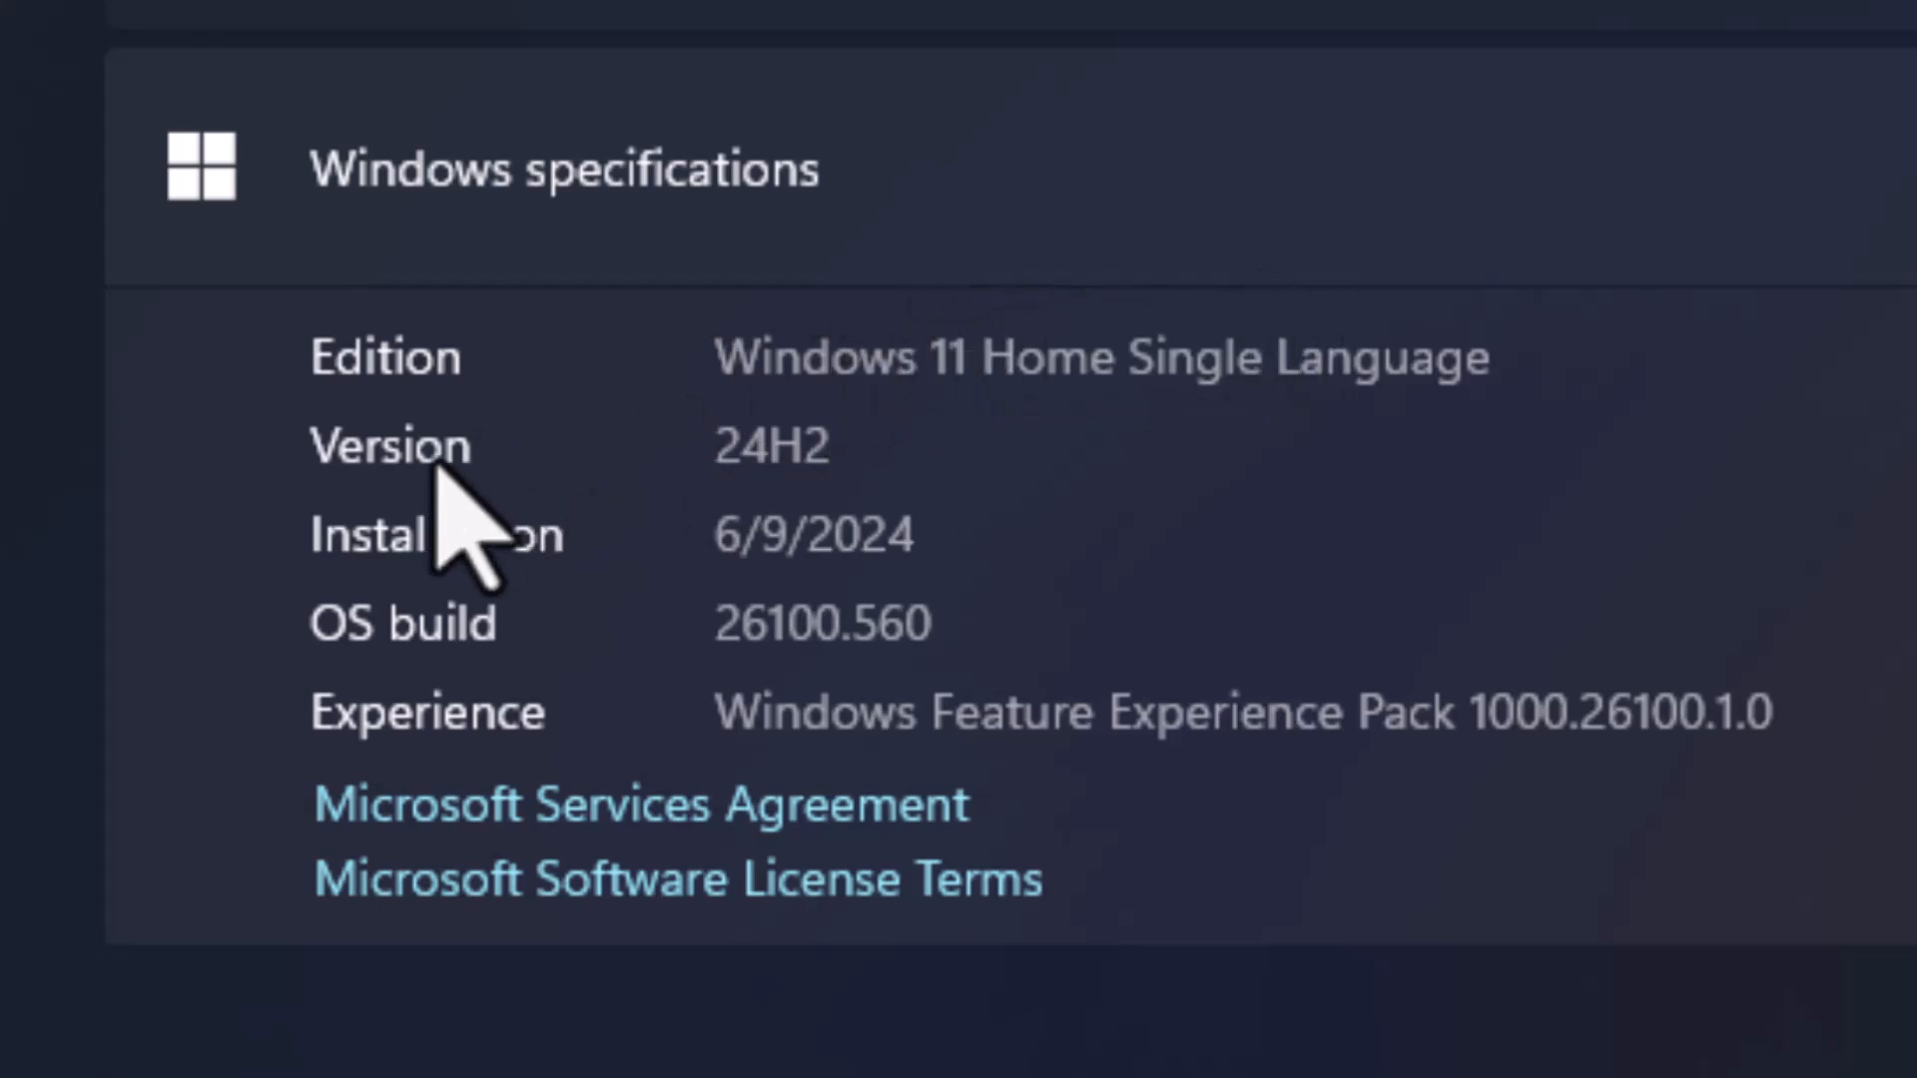
- Select the Version value 24H2 and the OS build 26100.560 in Windows specifications
double_click(771, 445)
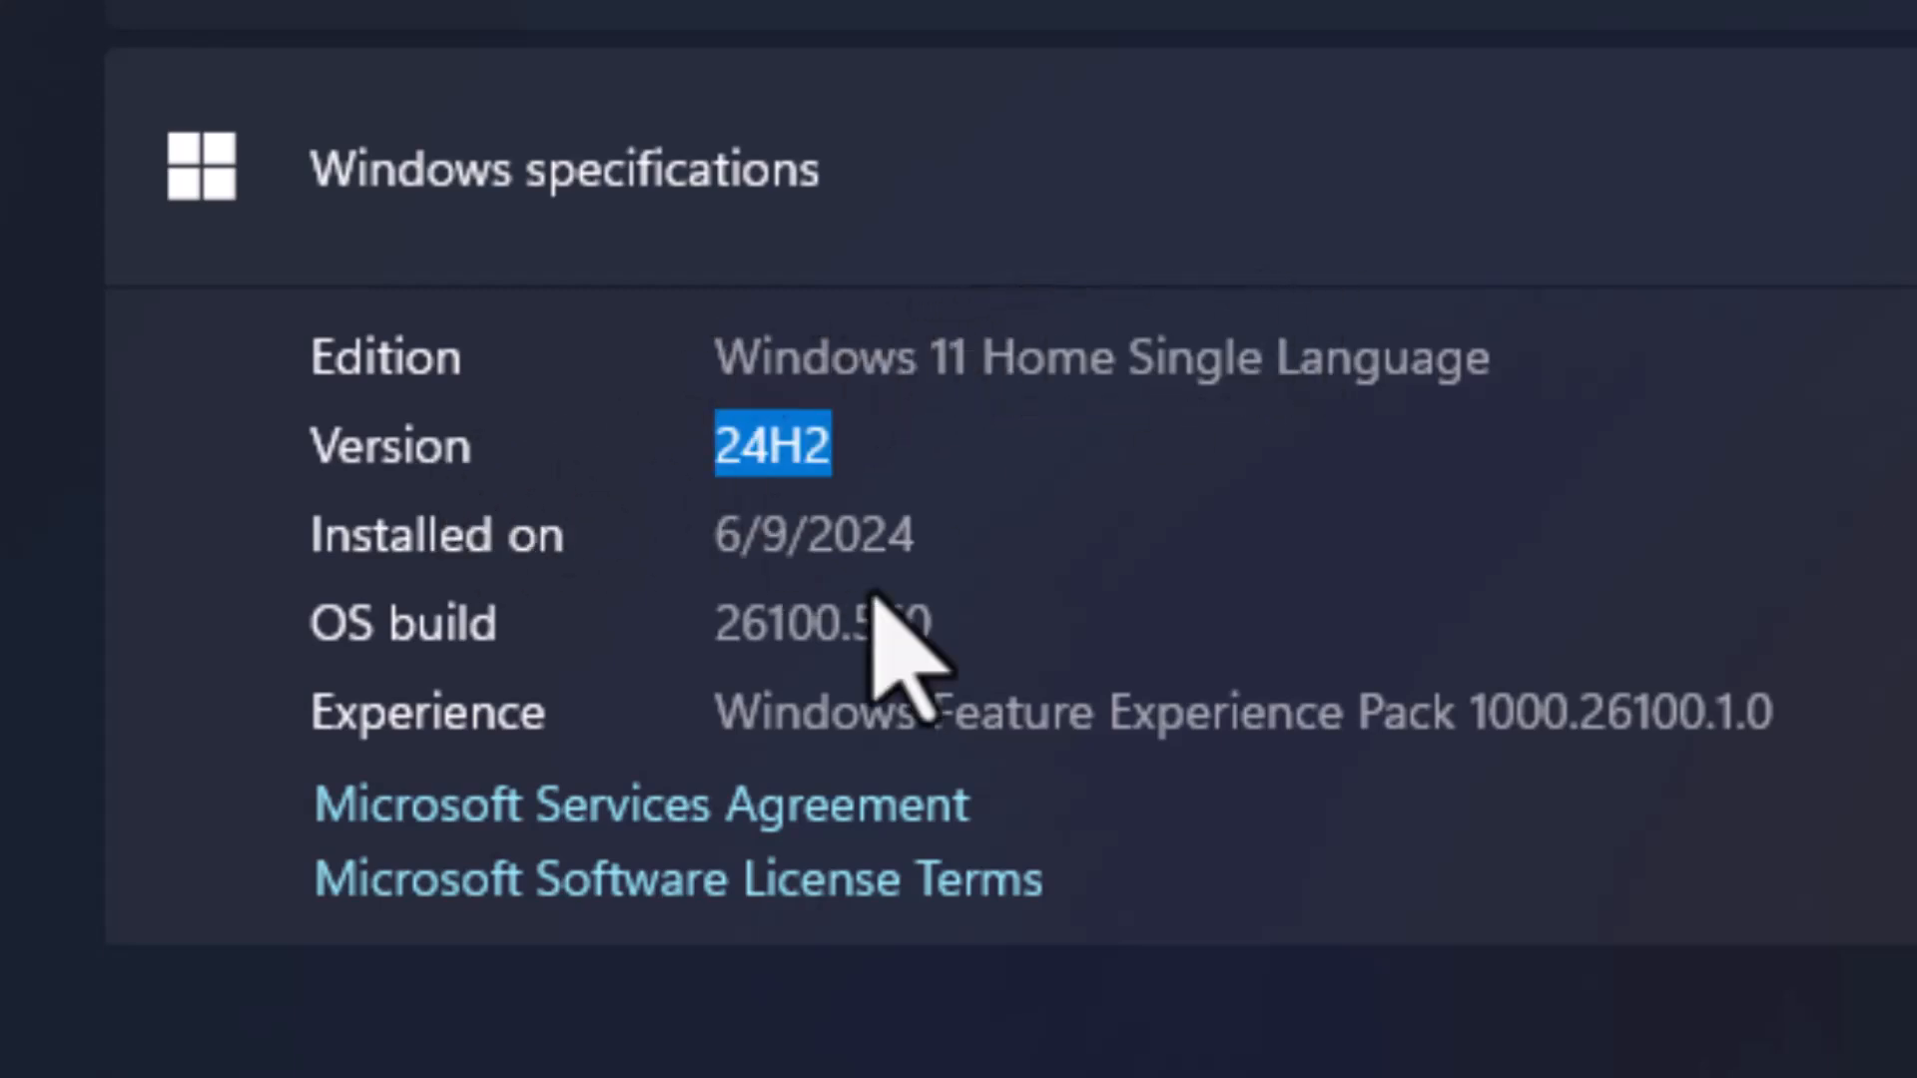
mouse_move(789, 513)
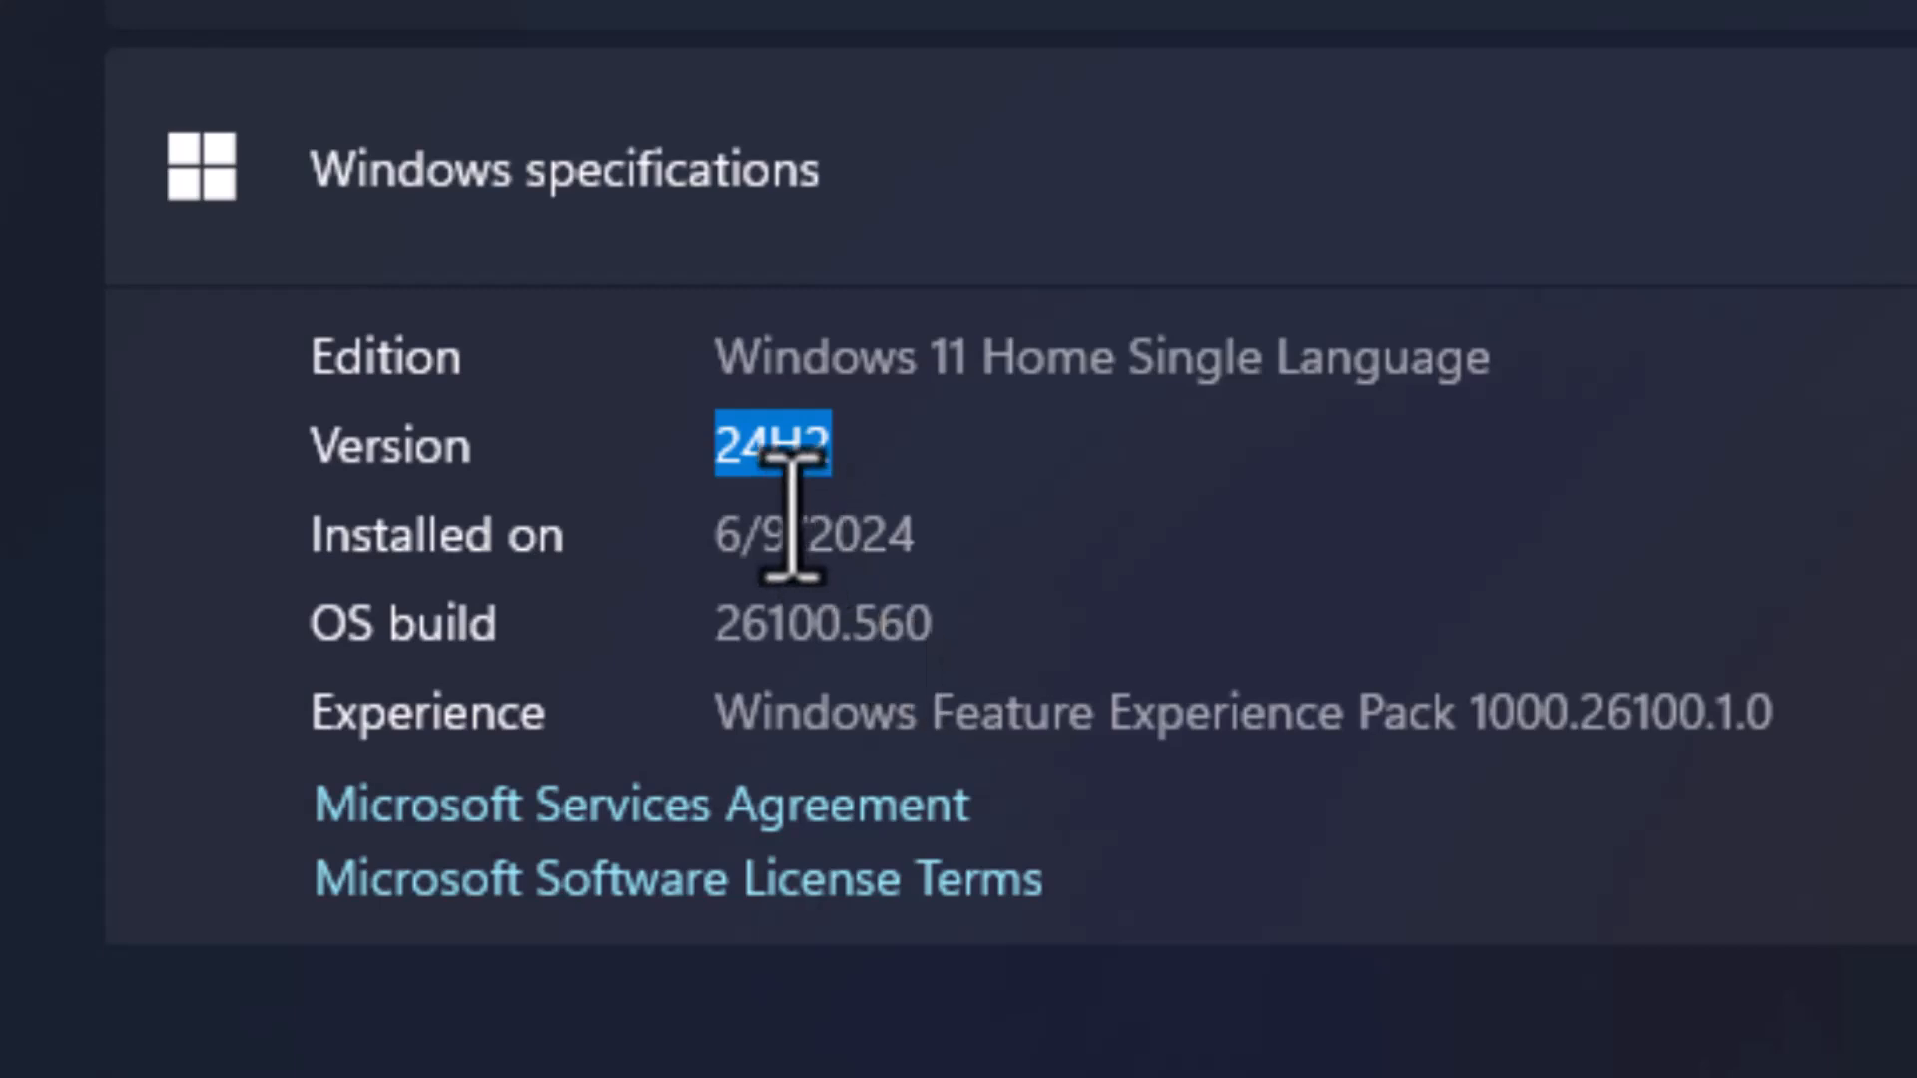
mouse_move(563, 623)
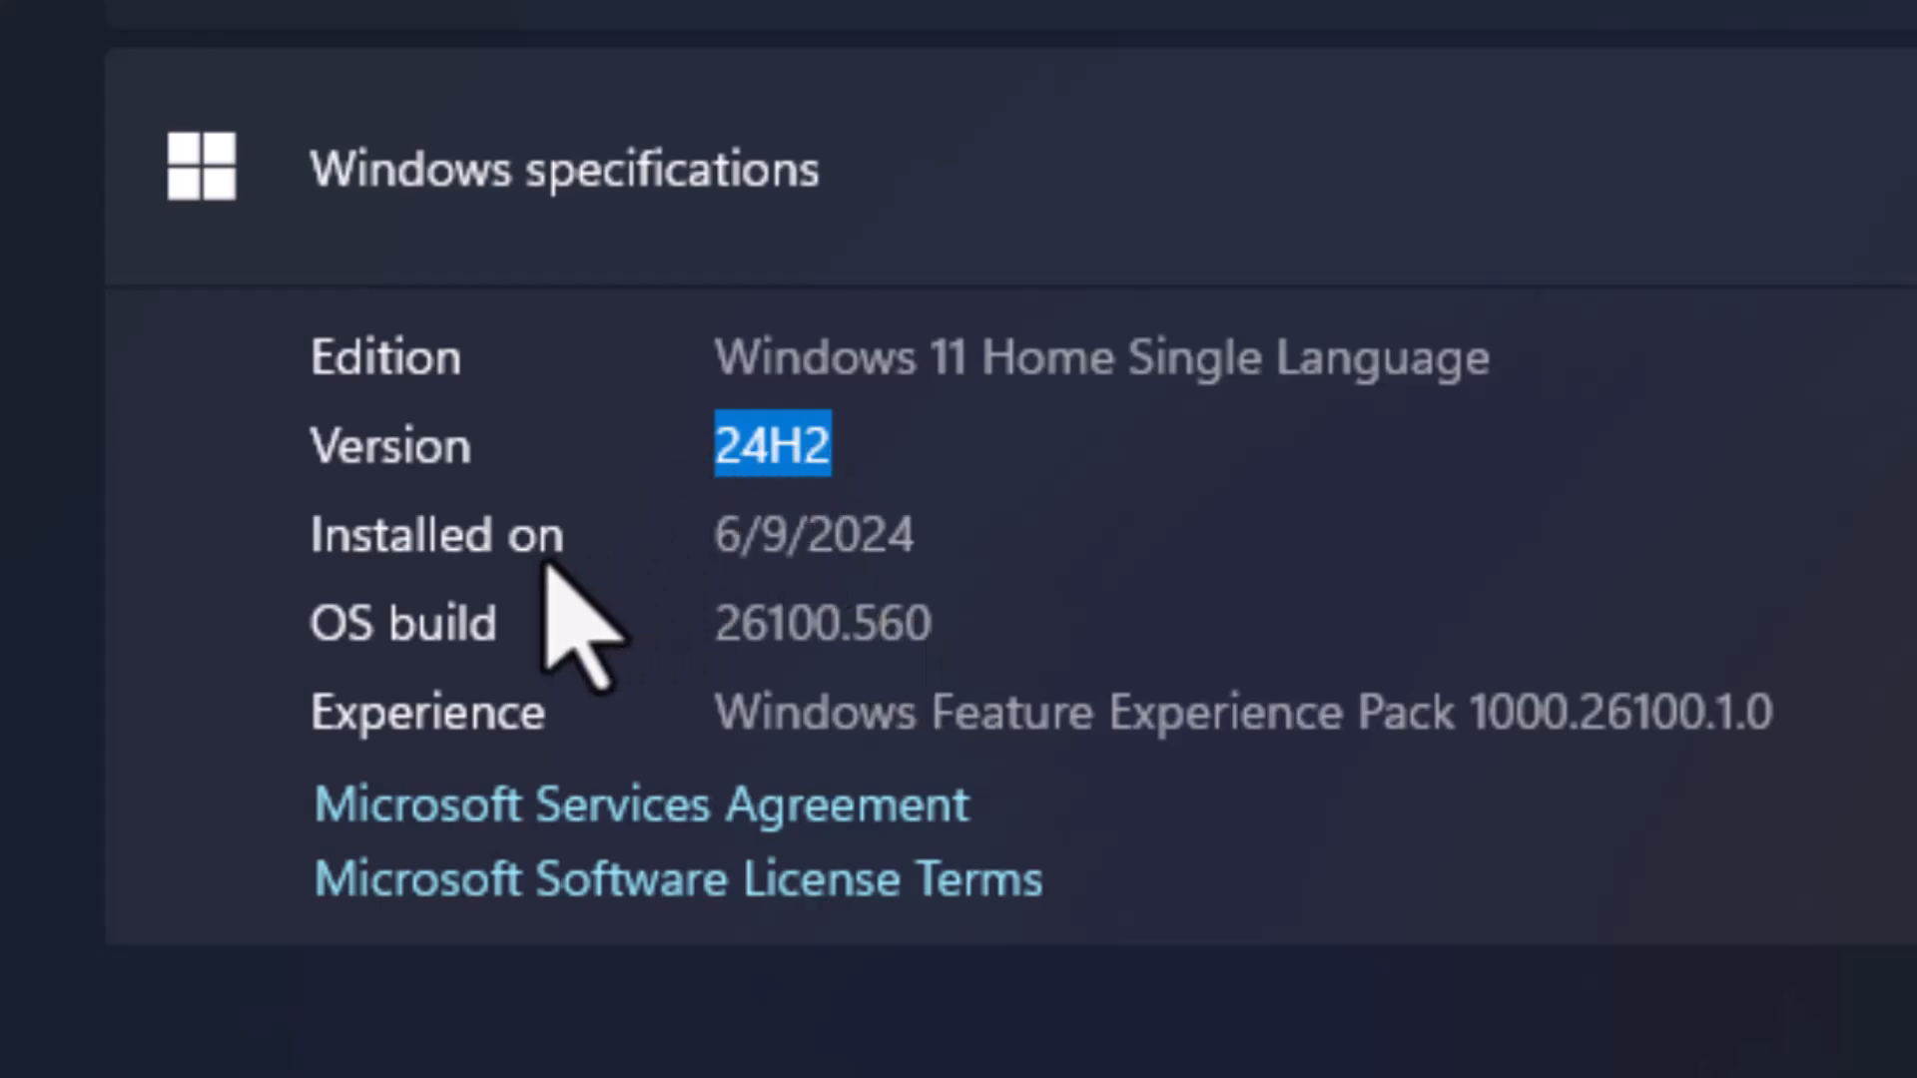
mouse_move(466, 661)
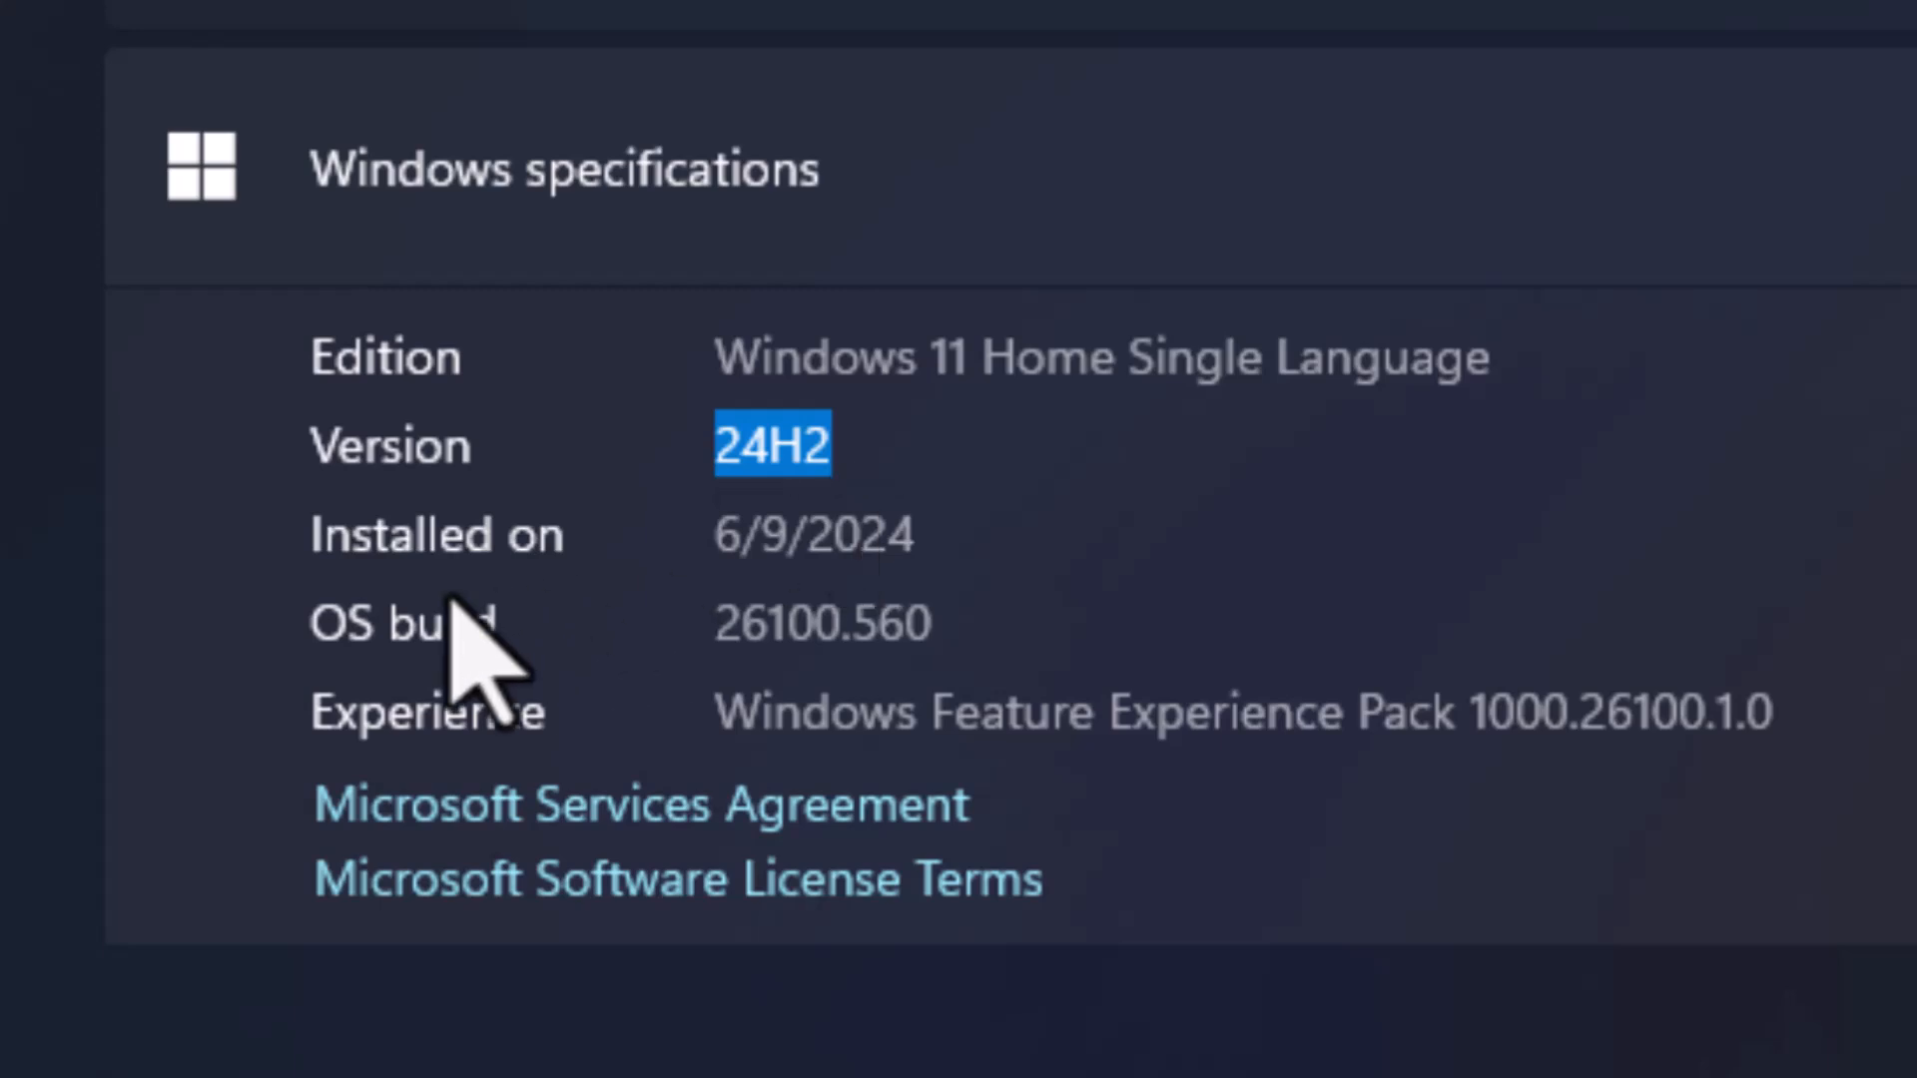
mouse_move(824, 623)
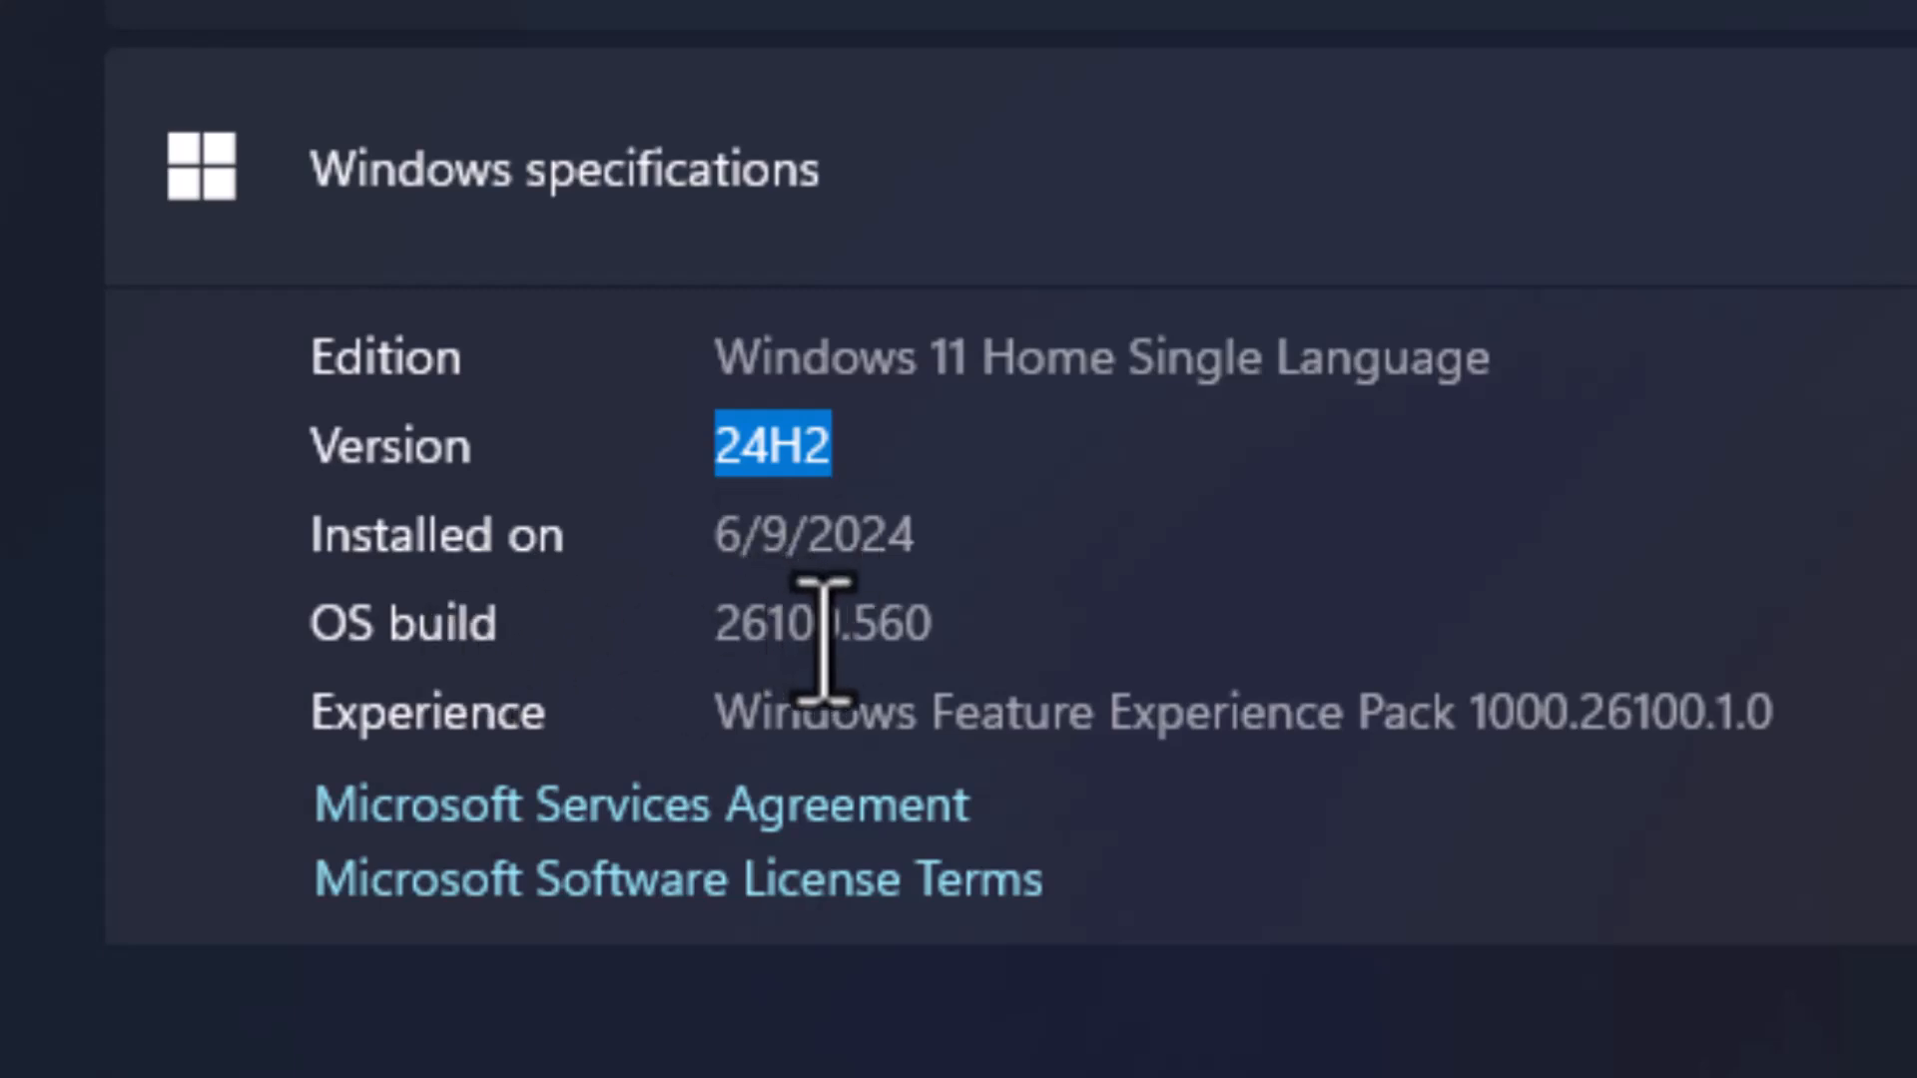
double_click(767, 621)
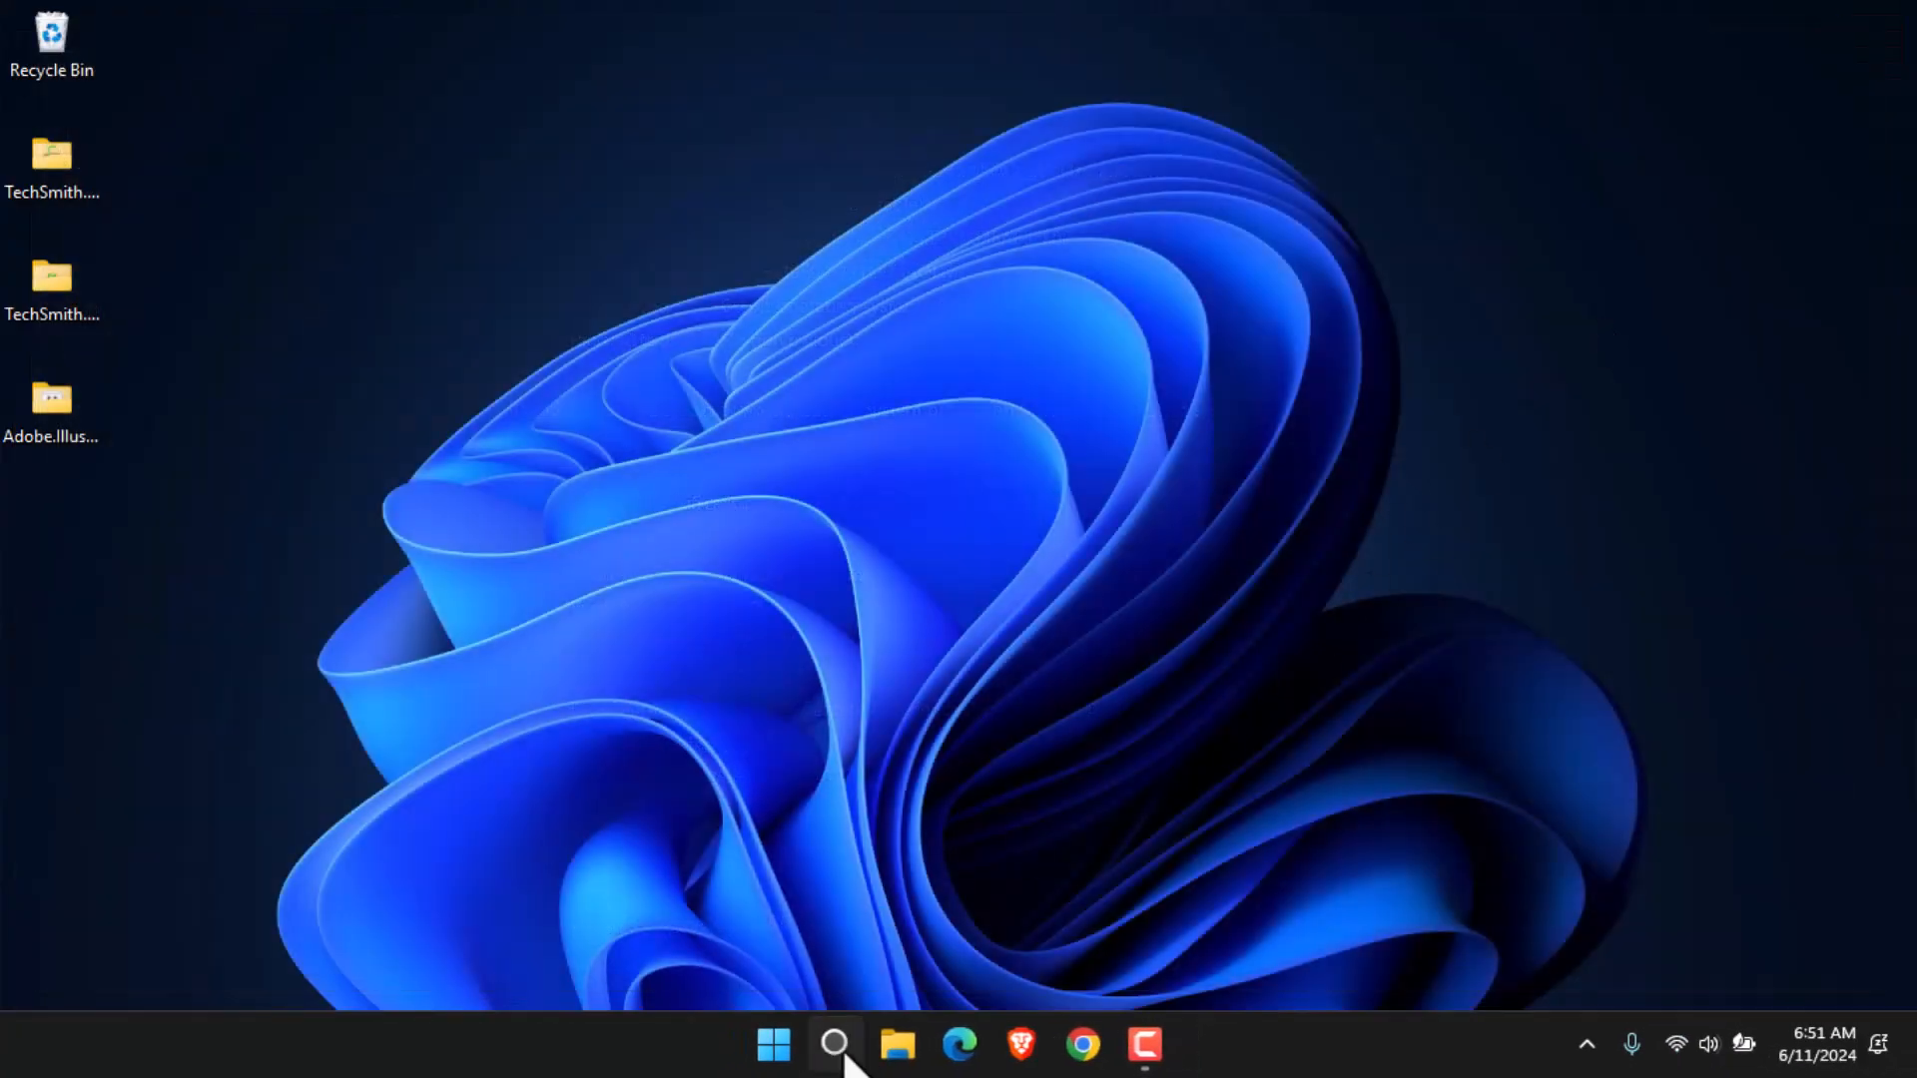
- Search for 'winver' from the taskbar search box
left_click(835, 1045)
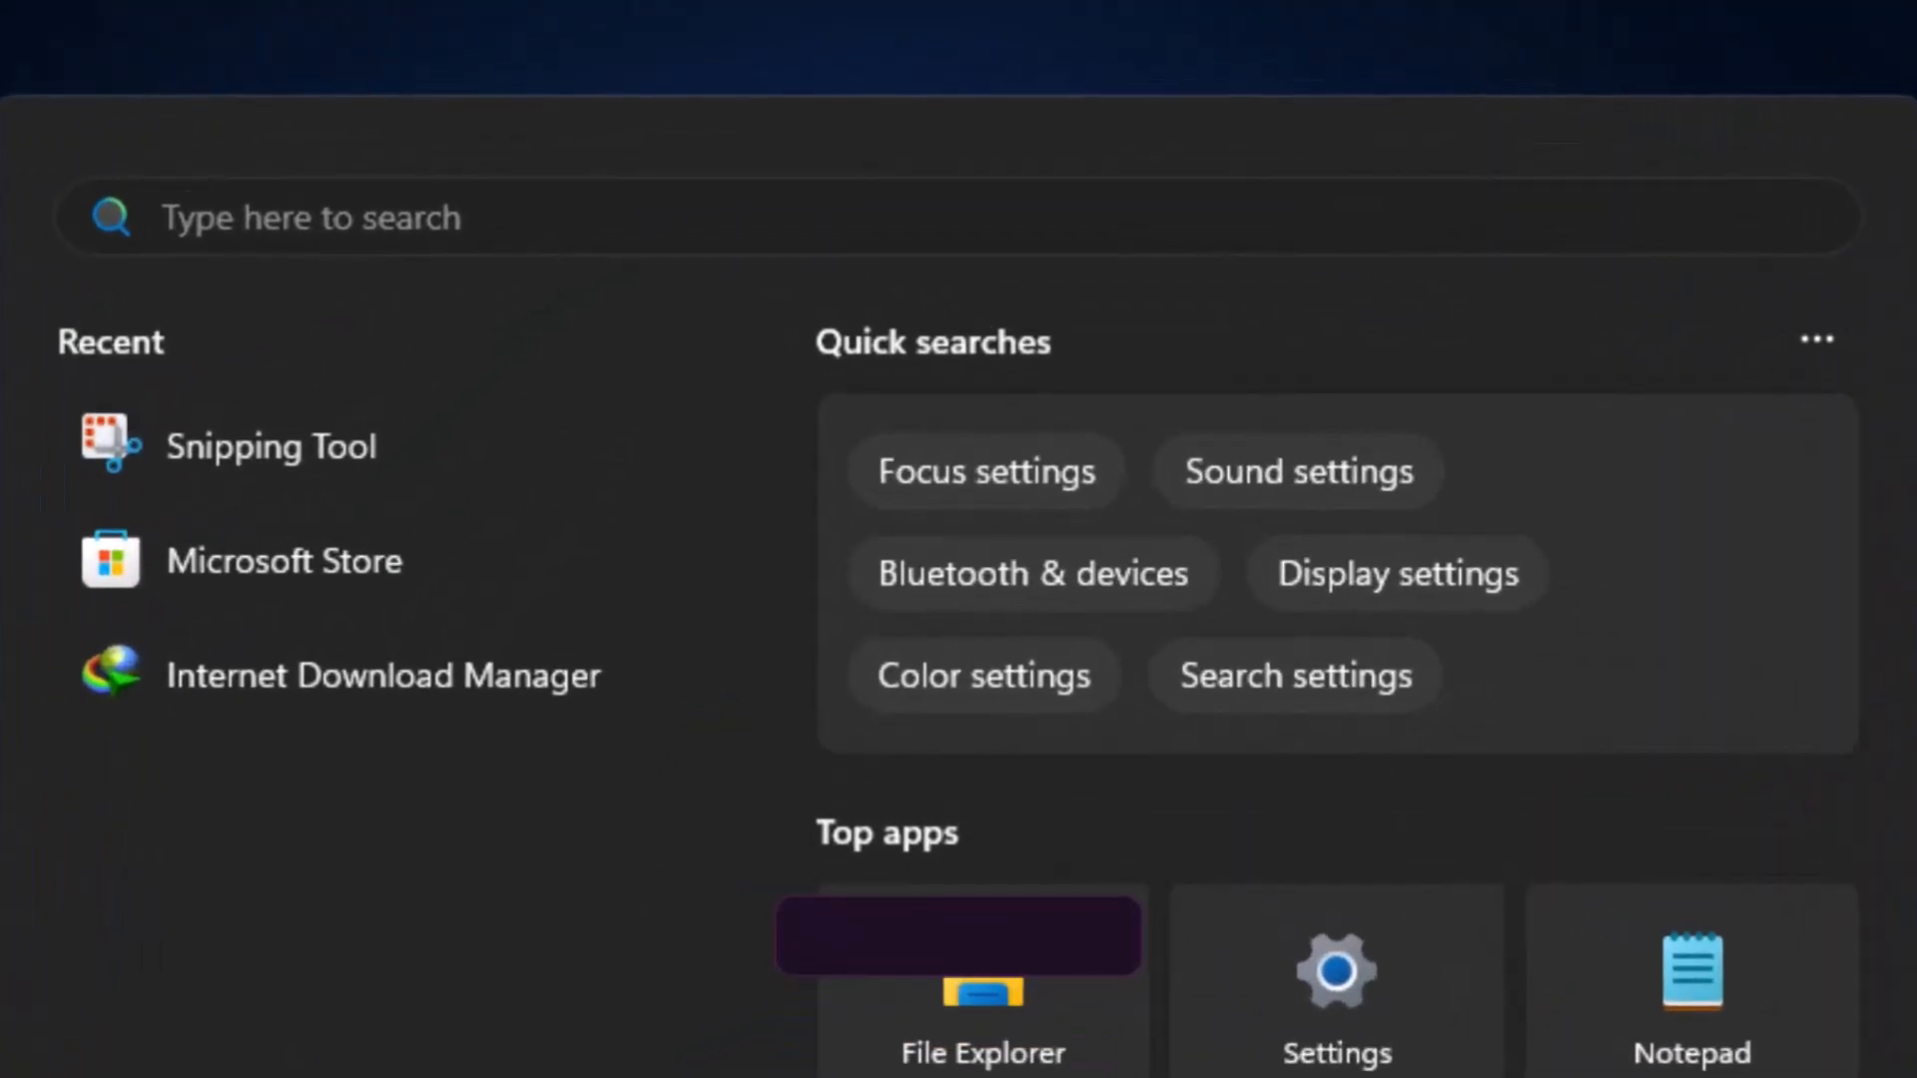
type("winver")
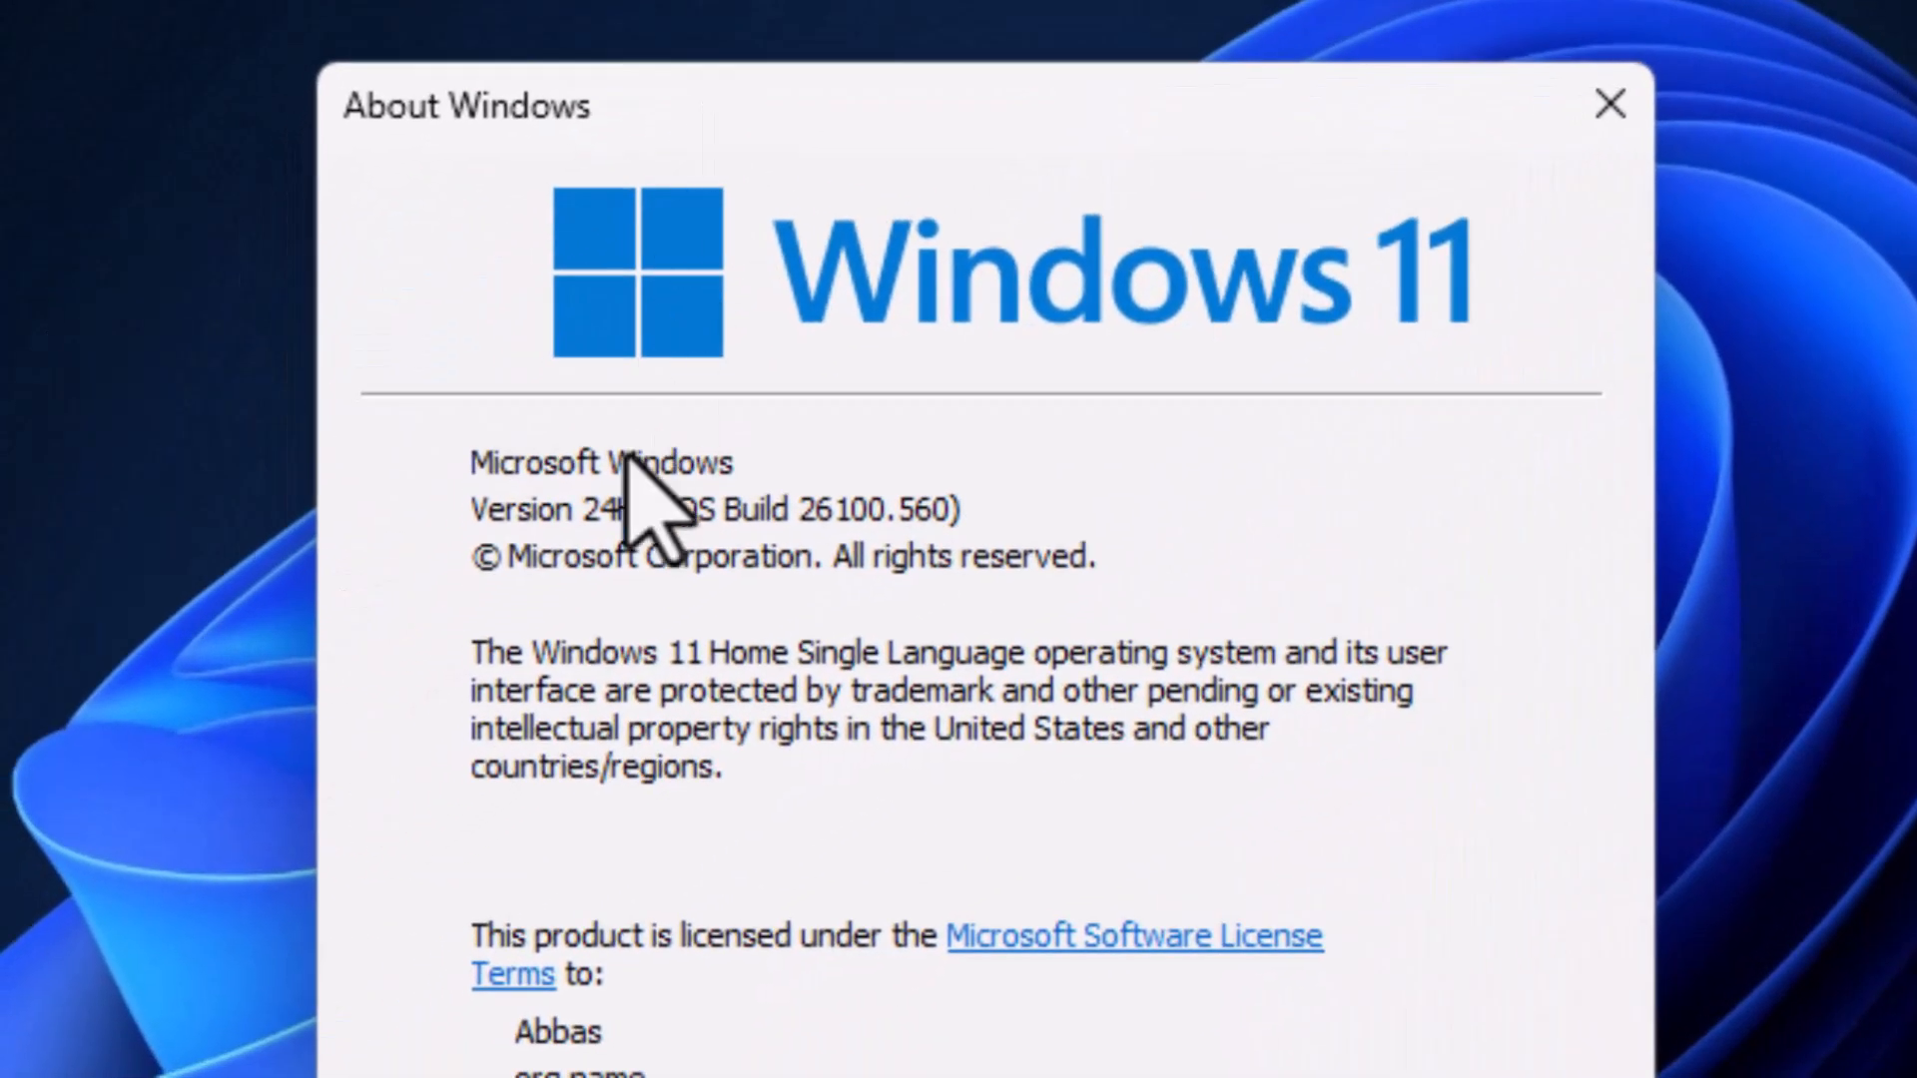
mouse_move(611, 575)
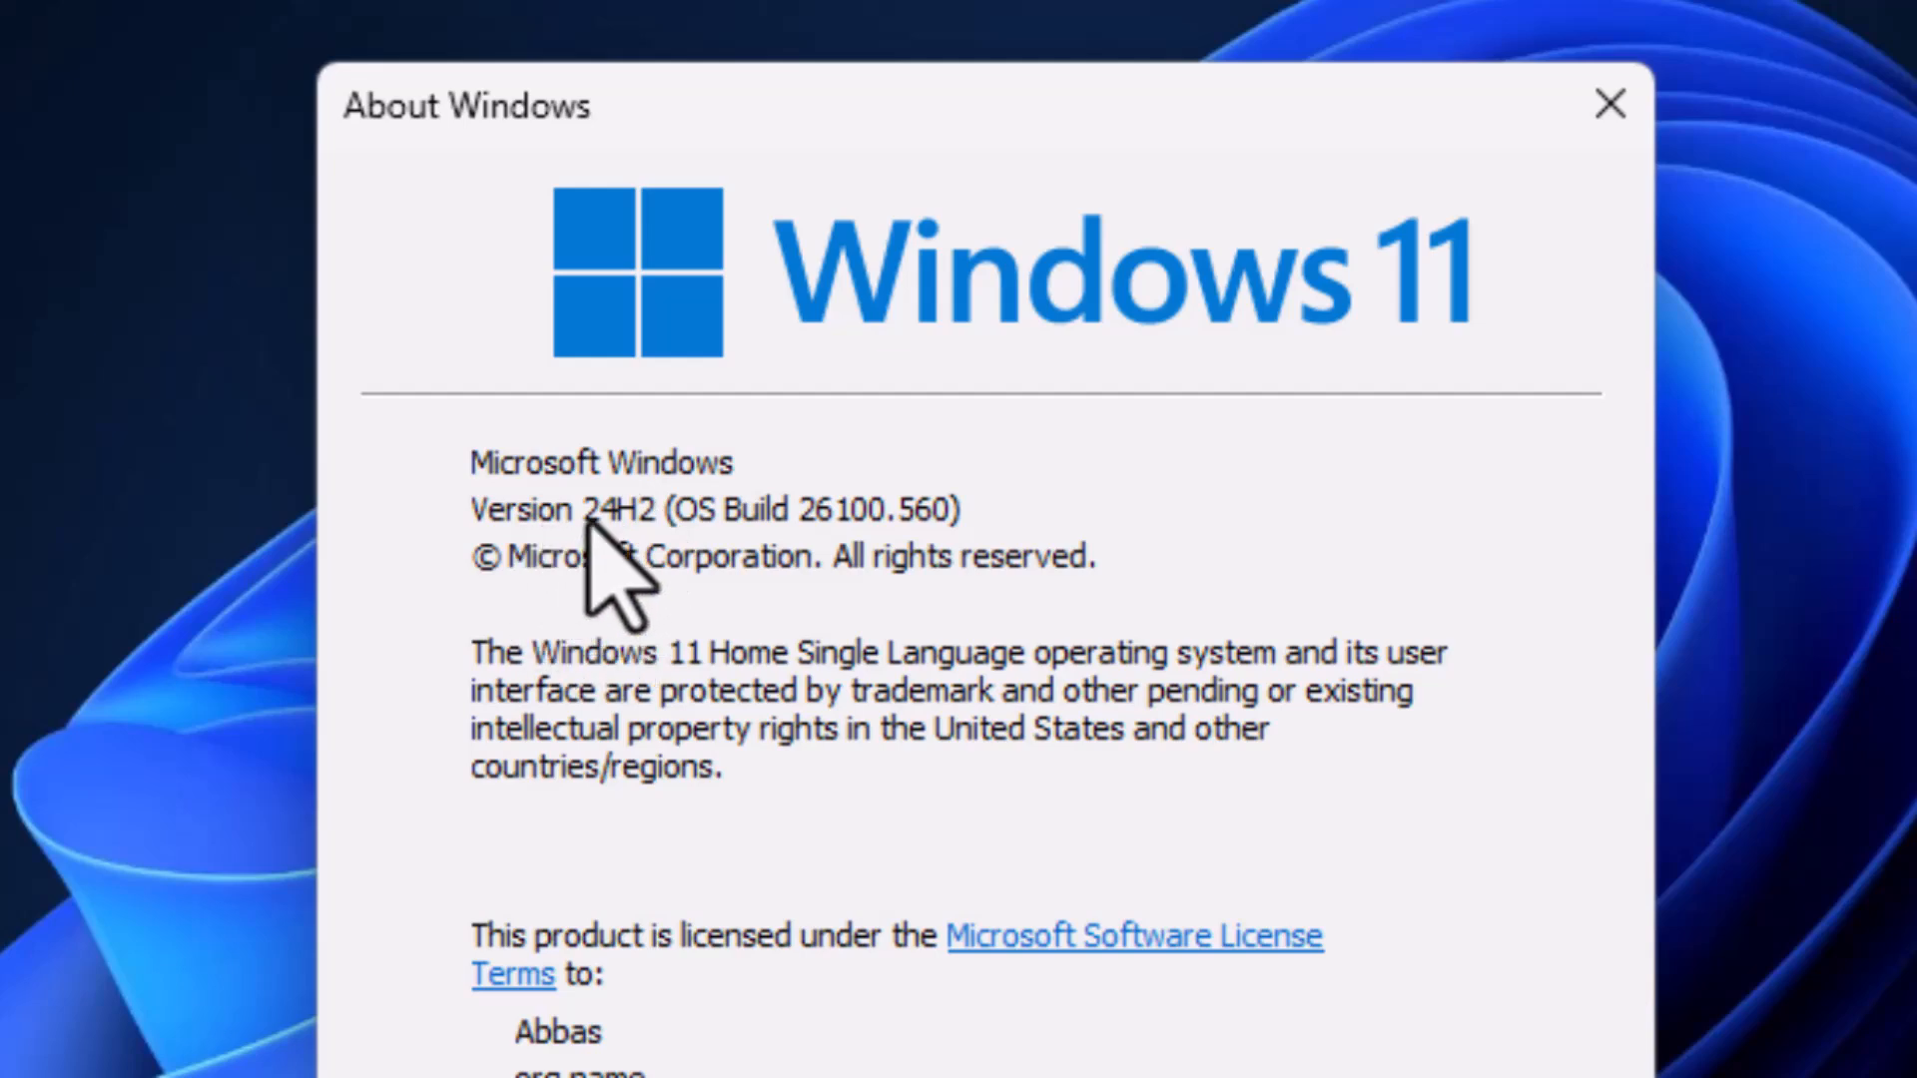
mouse_move(765, 599)
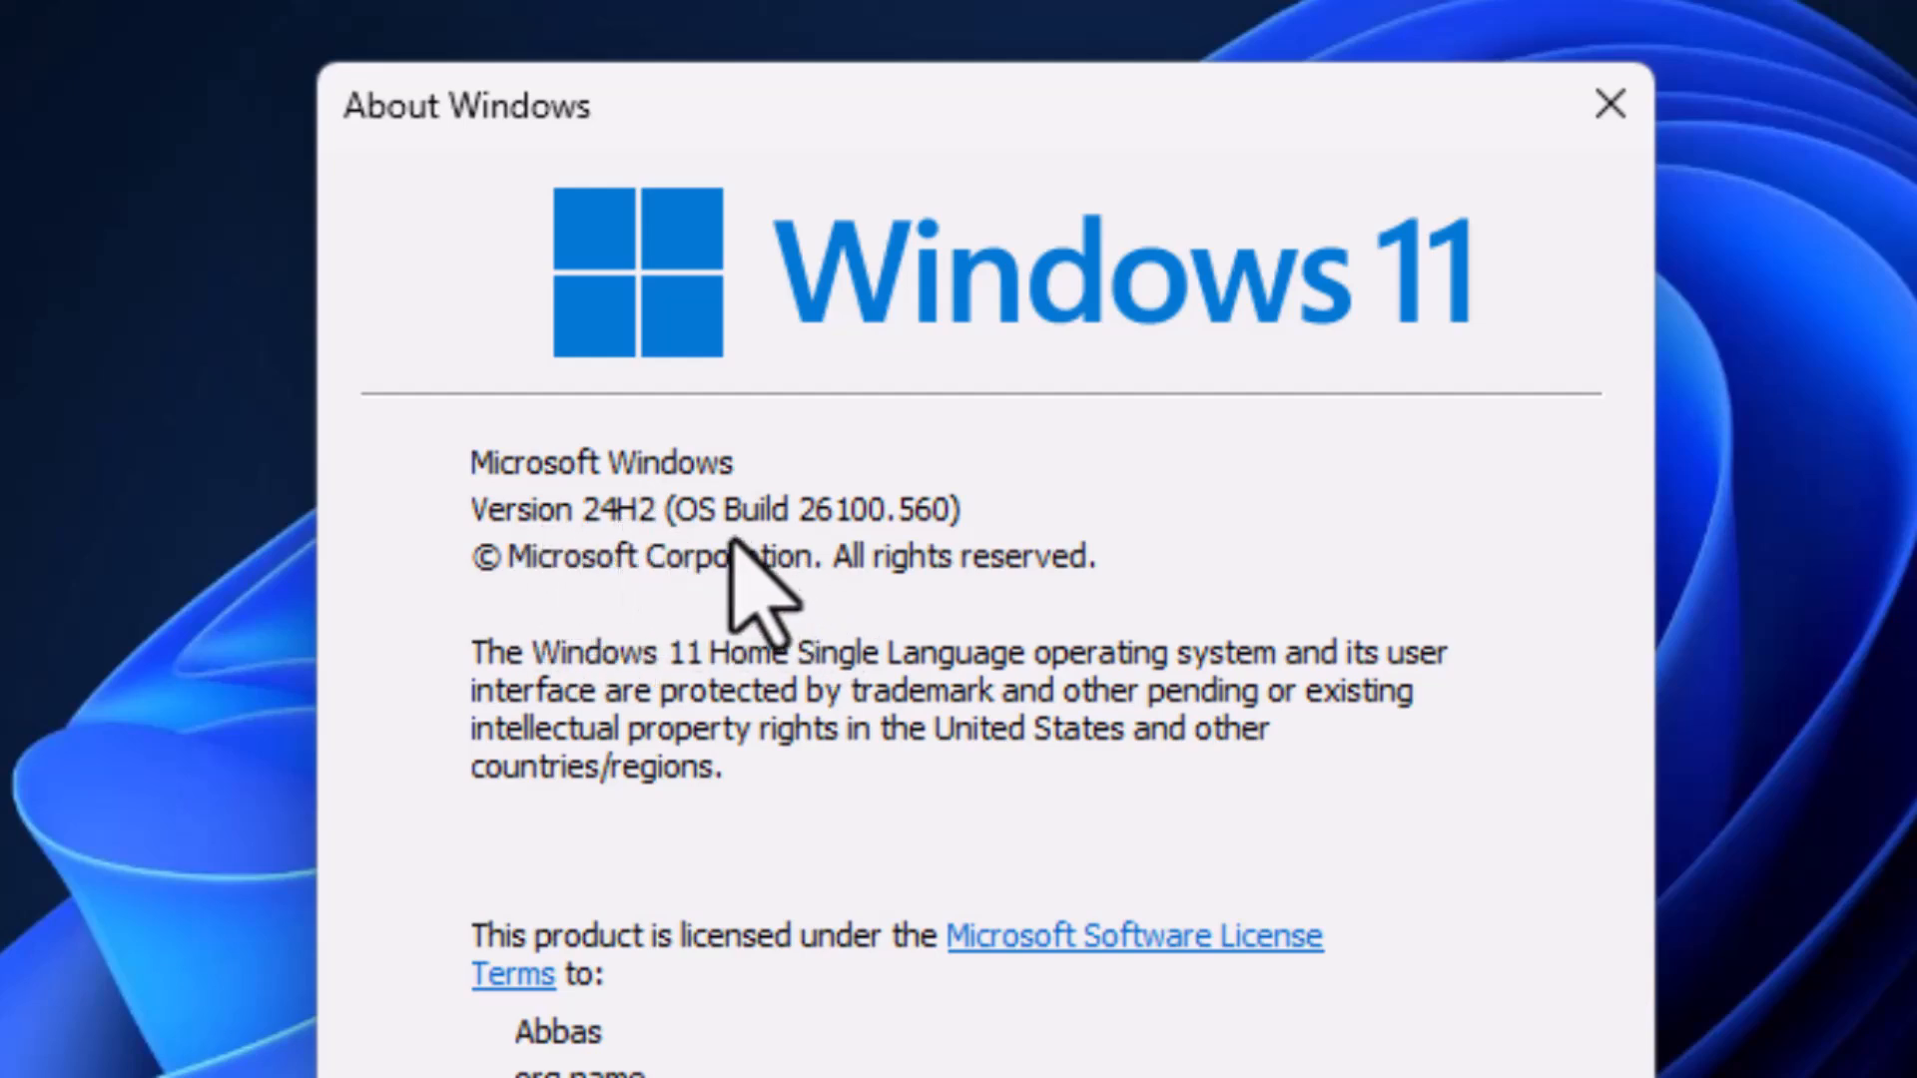
mouse_move(887, 587)
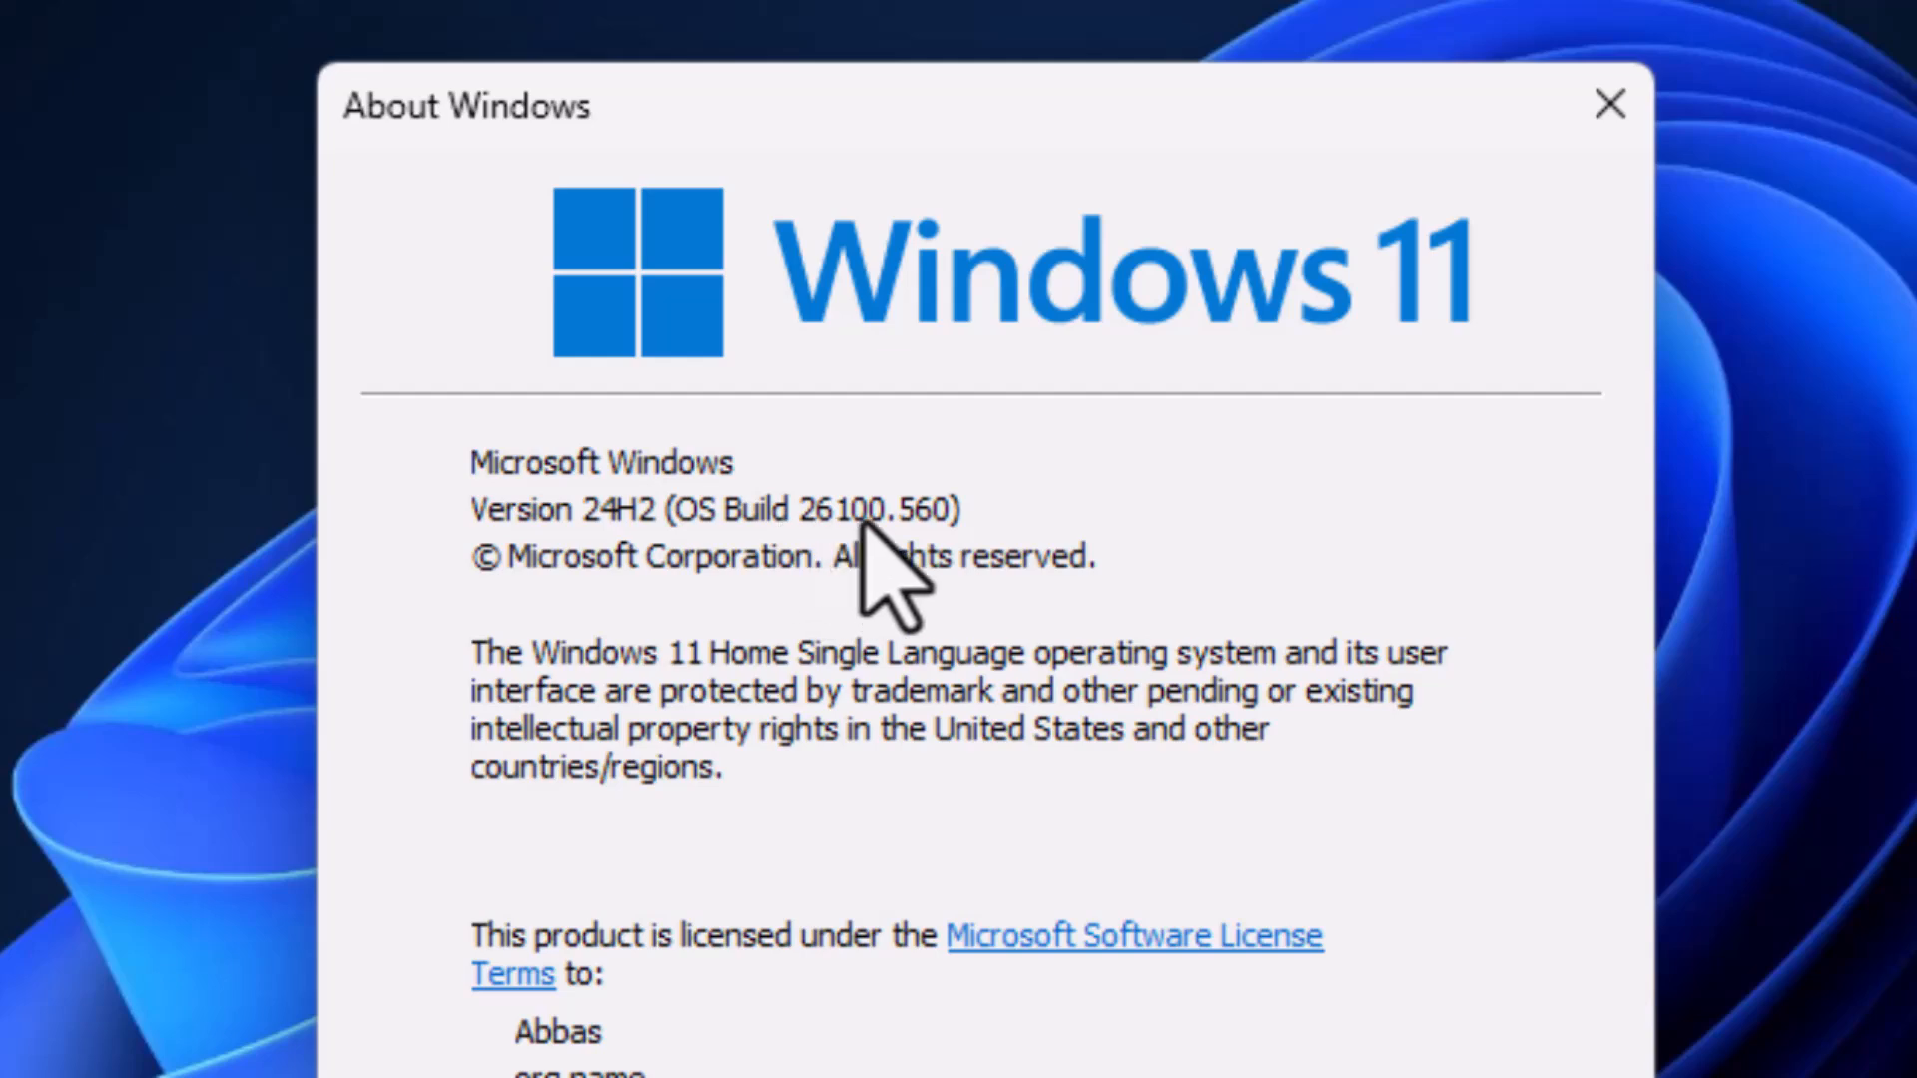
mouse_move(941, 575)
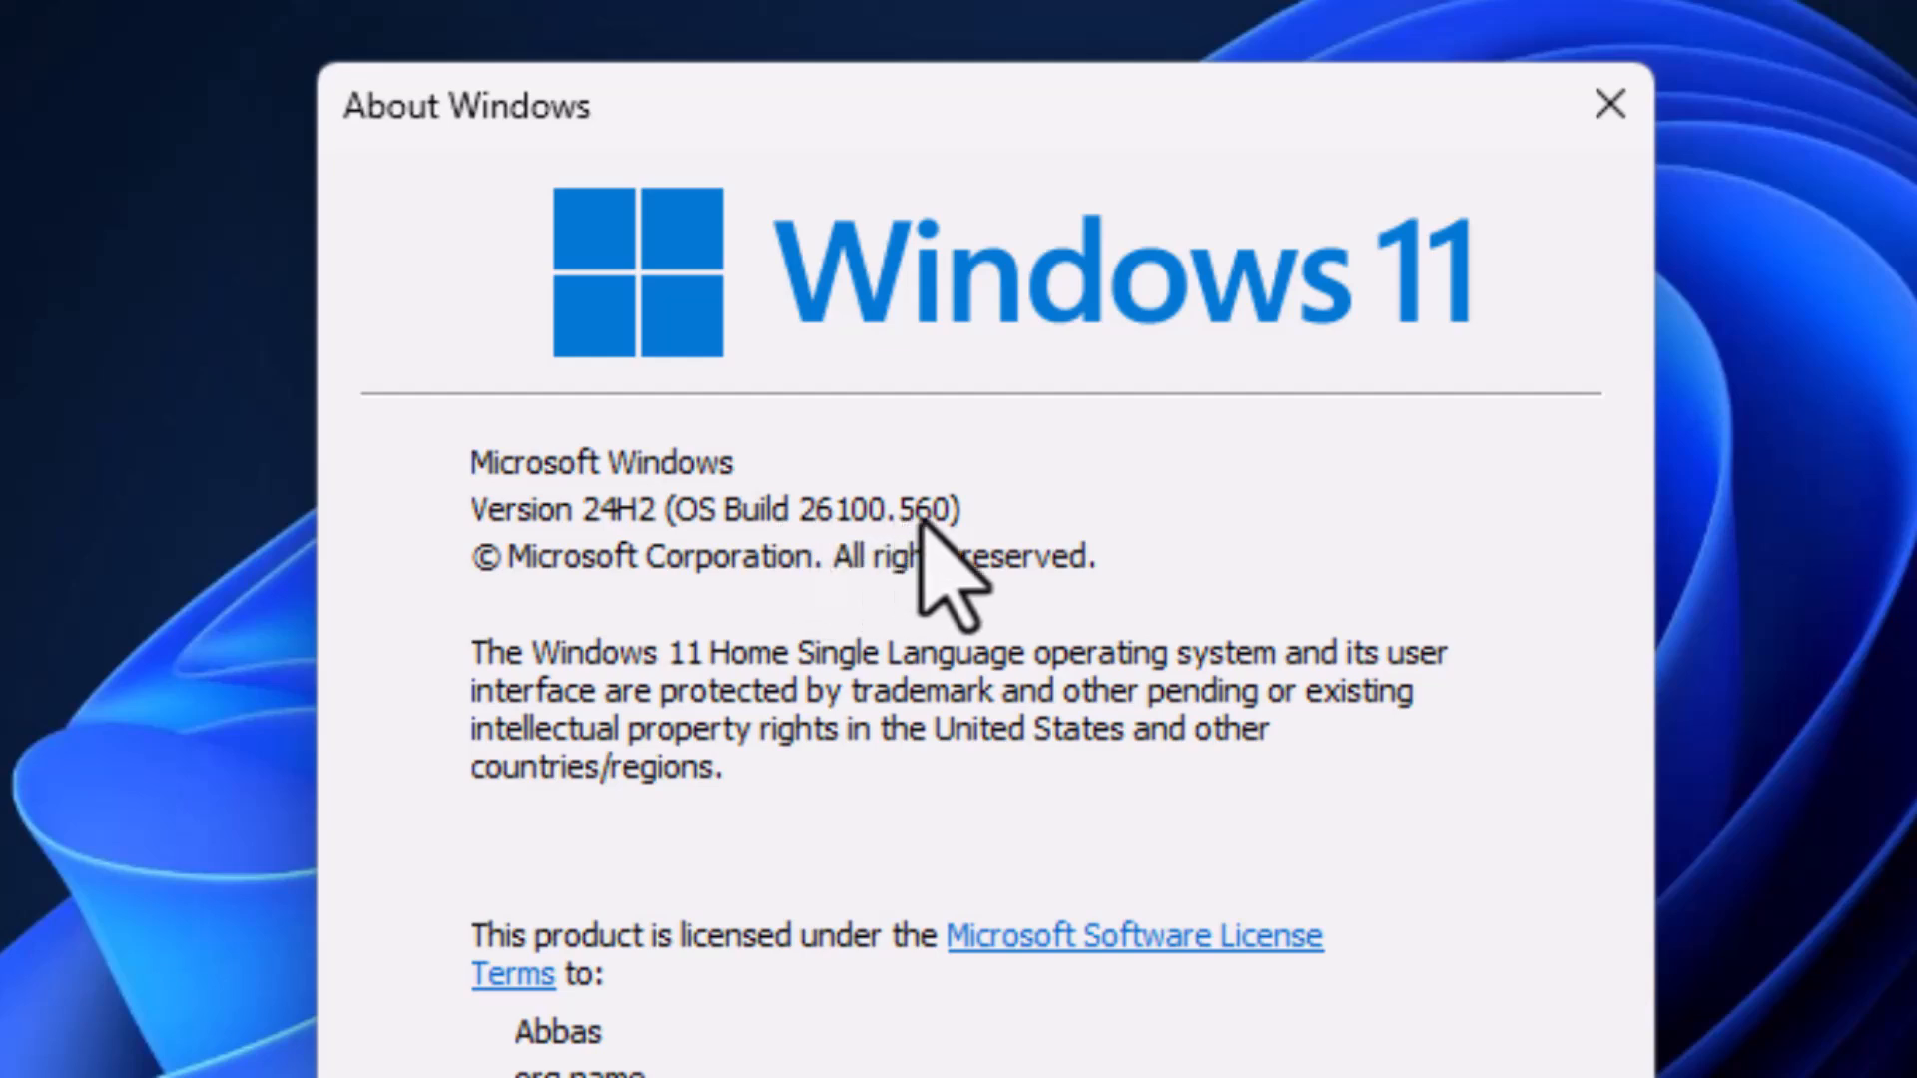